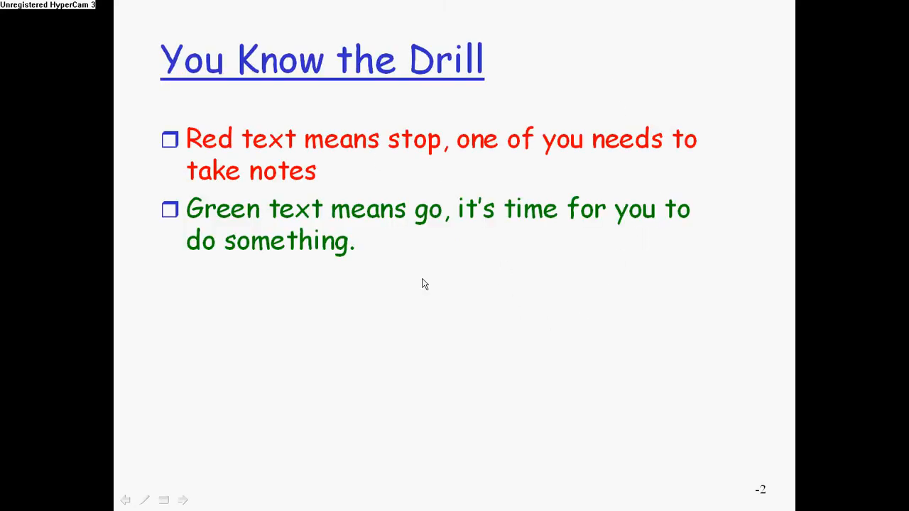
- Advance the slideshow from 'You Know the Drill' to 'The World in 1946-1950'
left_click(182, 500)
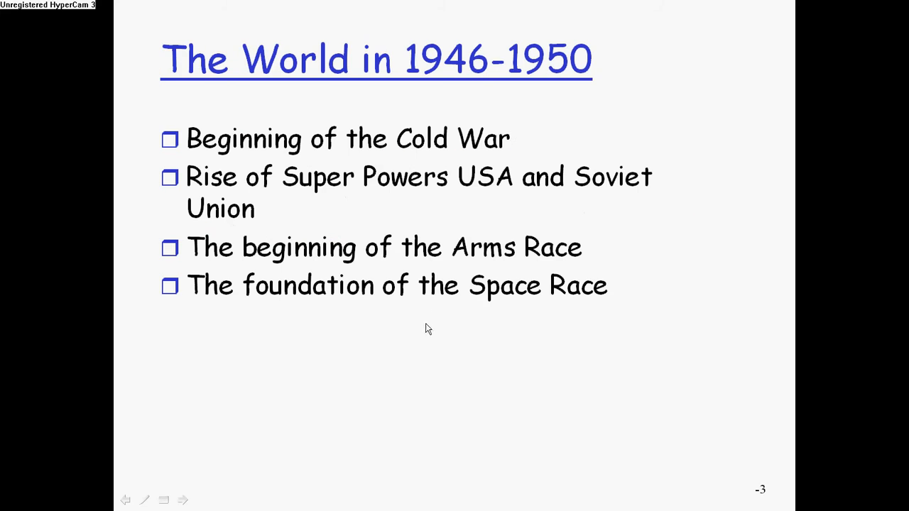
mouse_move(467, 118)
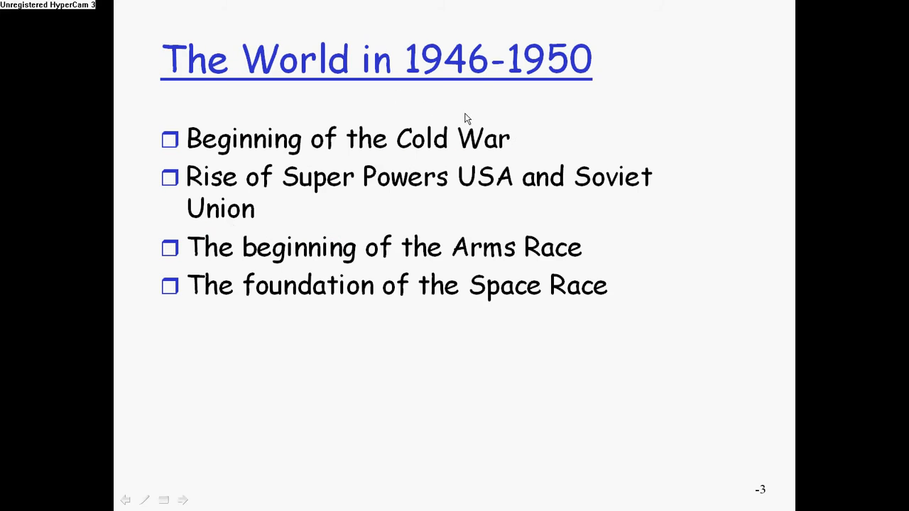
mouse_move(488, 115)
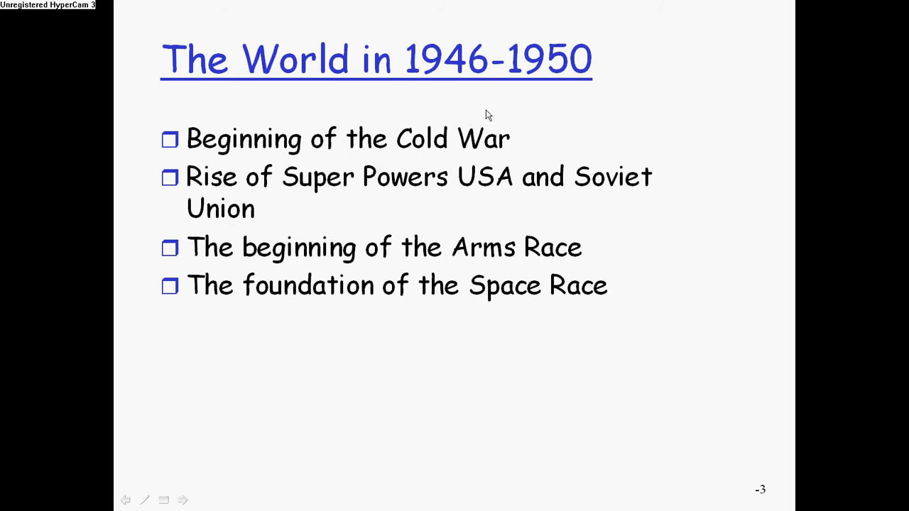
mouse_move(476, 146)
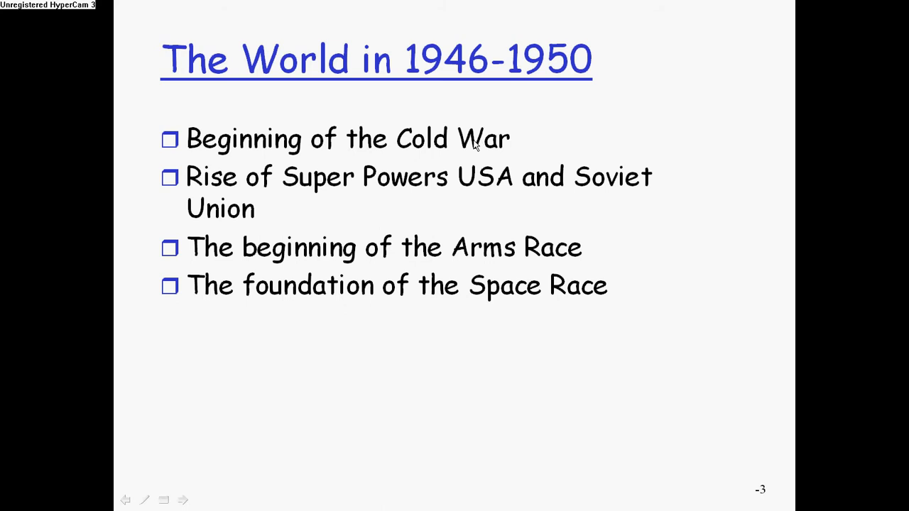
mouse_move(470, 147)
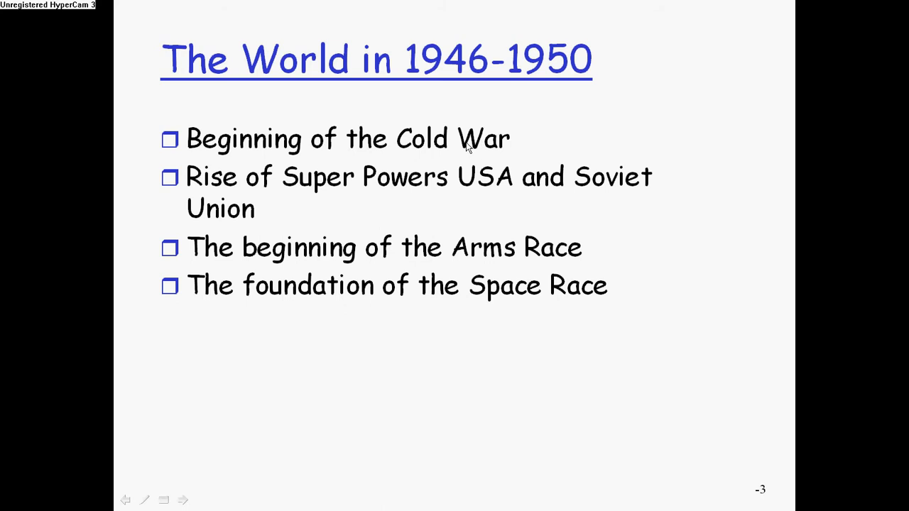
mouse_move(470, 142)
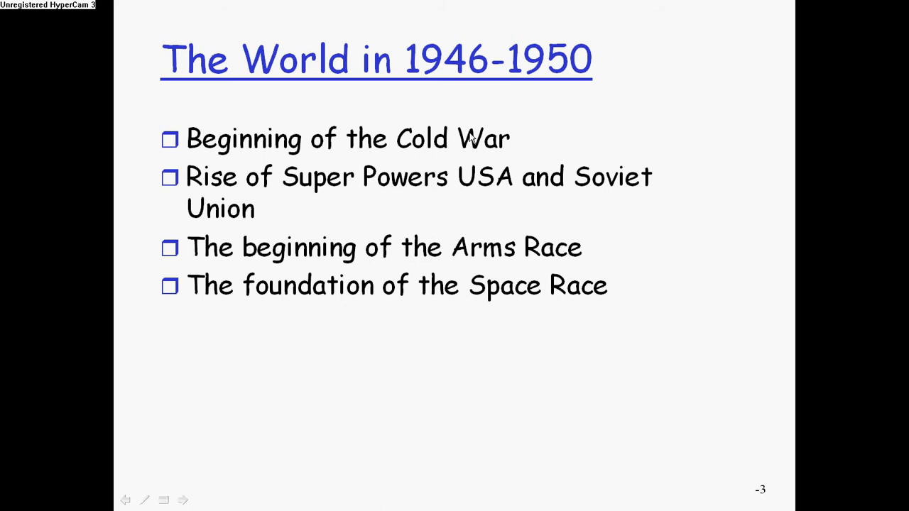
mouse_move(471, 160)
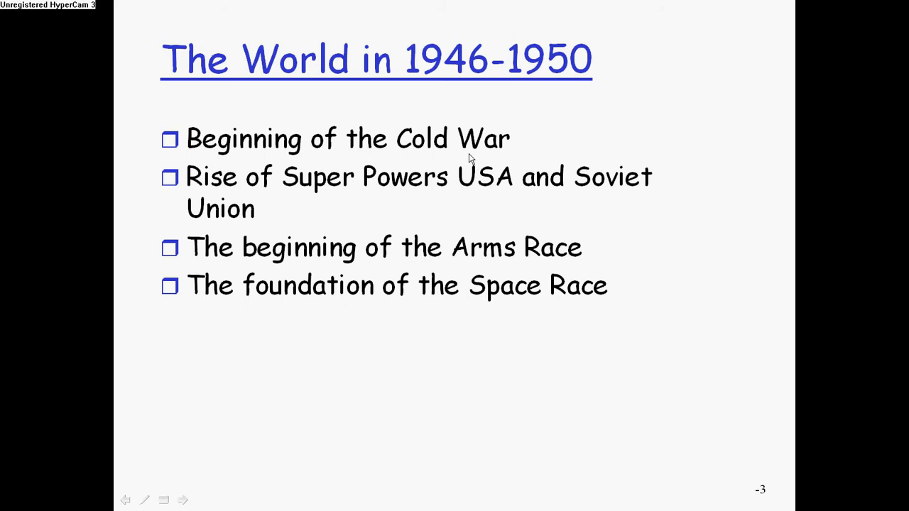
mouse_move(455, 180)
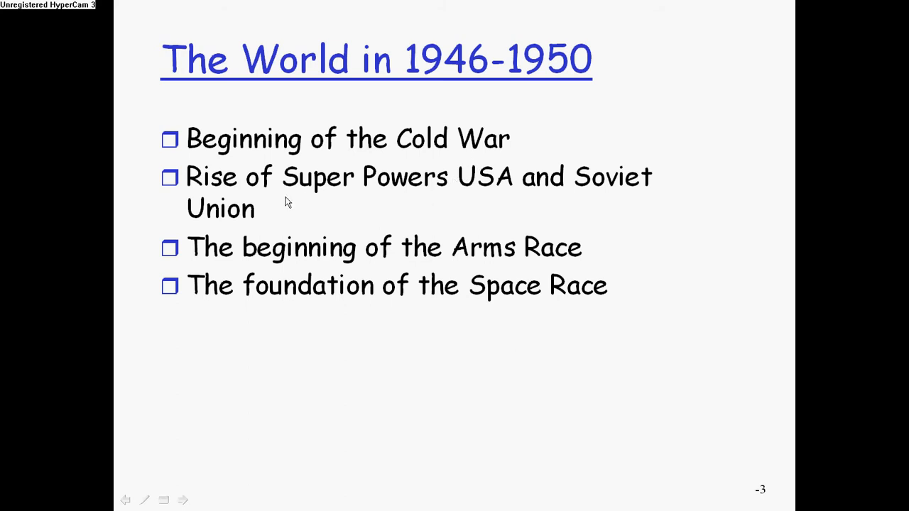
mouse_move(433, 228)
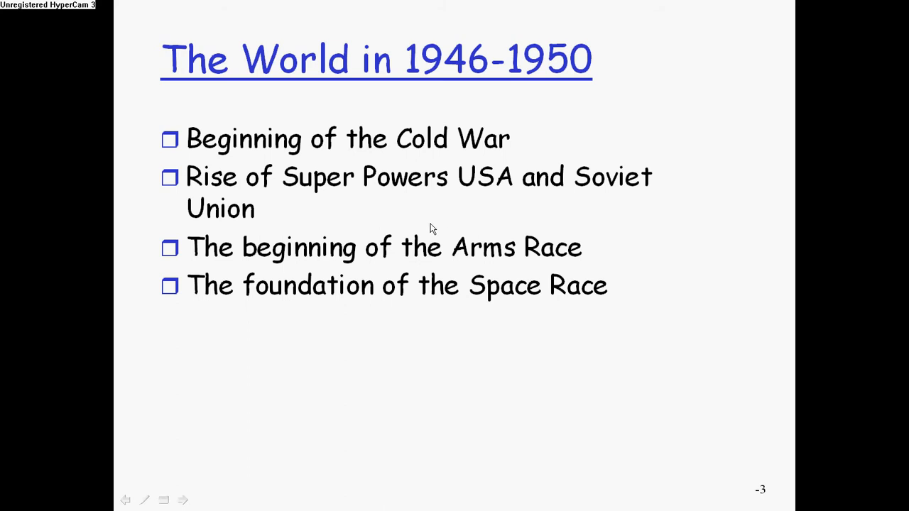
mouse_move(471, 262)
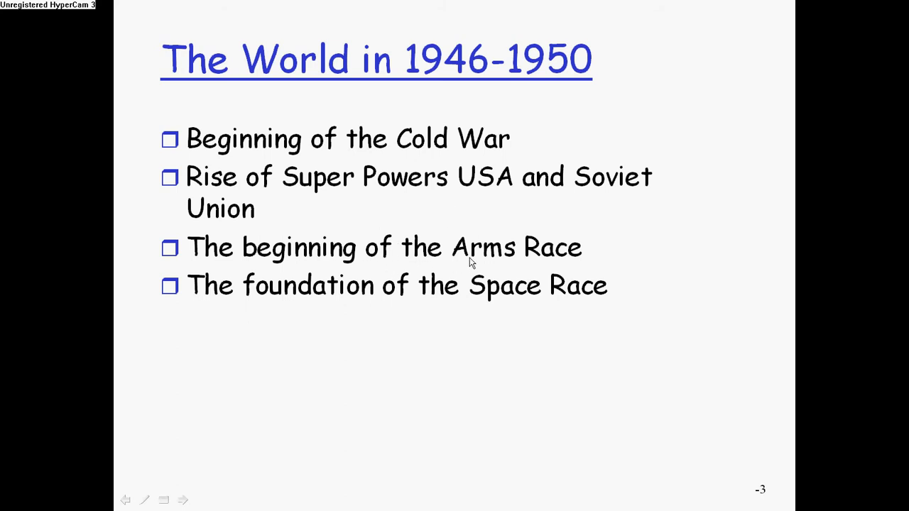
mouse_move(495, 258)
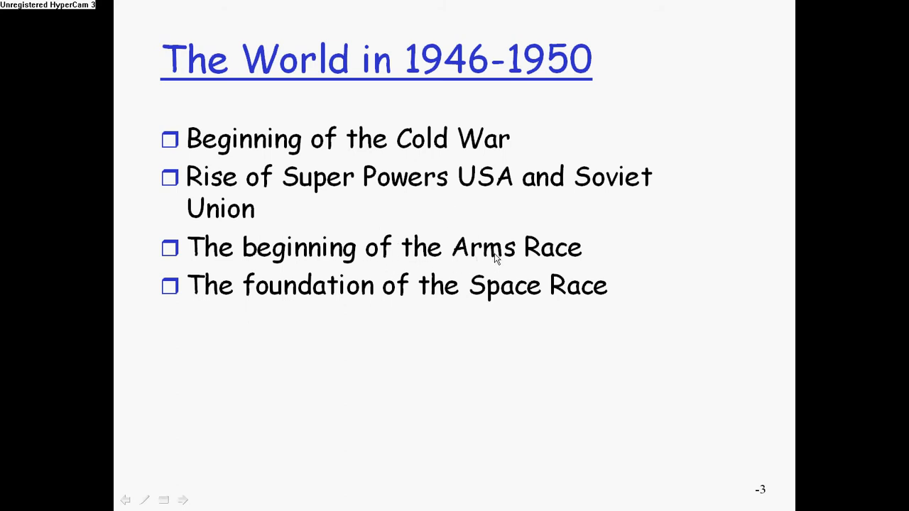
mouse_move(331, 294)
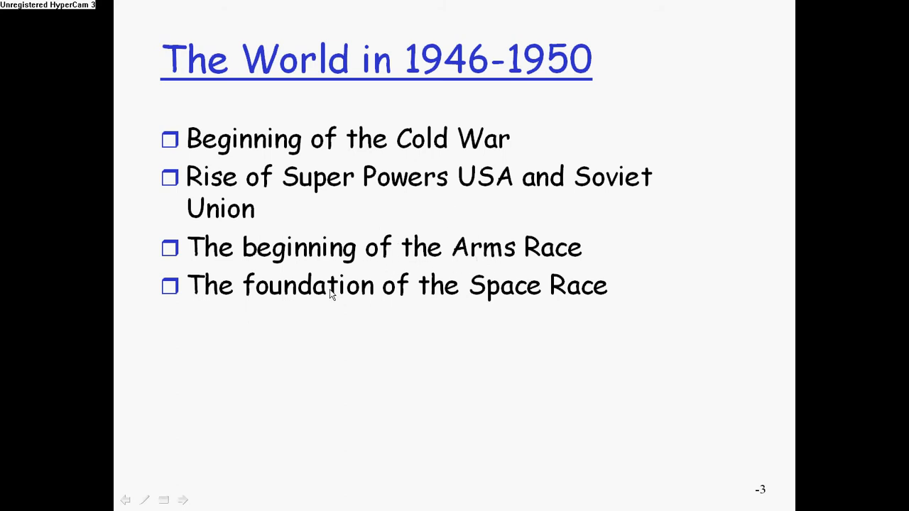
mouse_move(508, 300)
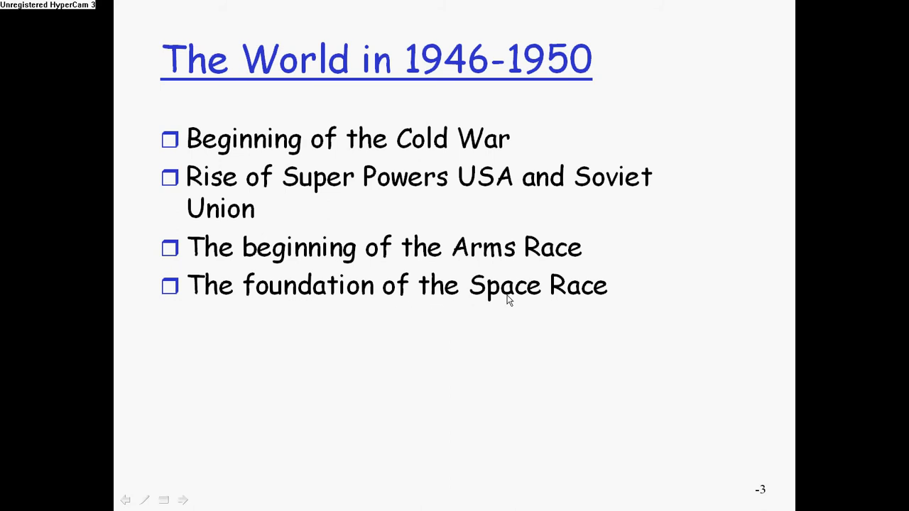
mouse_move(504, 303)
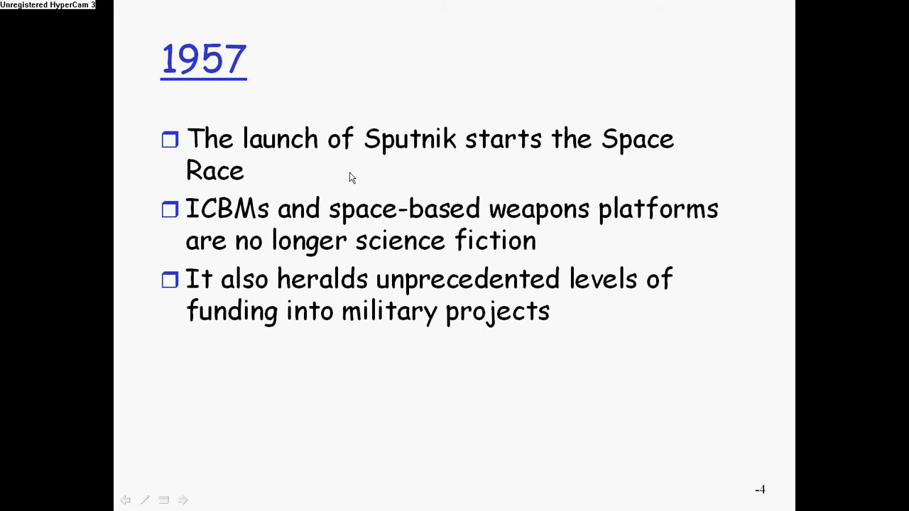
mouse_move(359, 176)
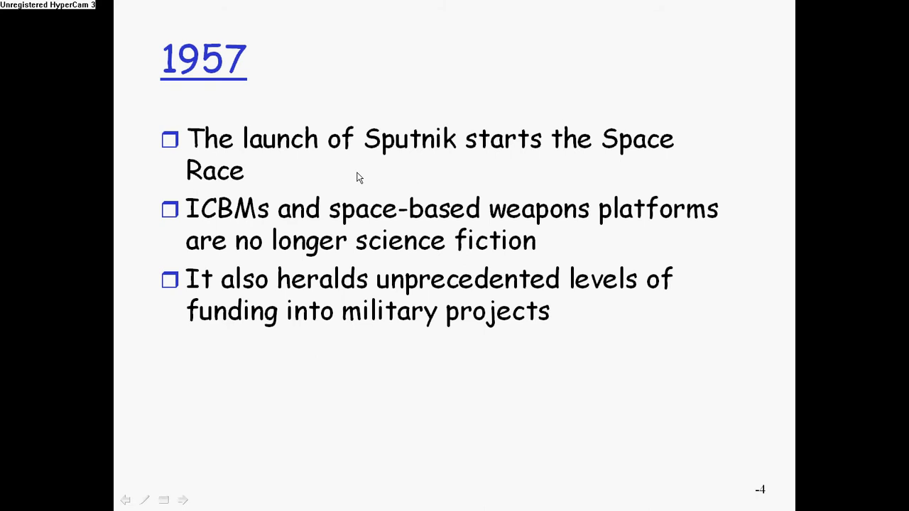
mouse_move(370, 177)
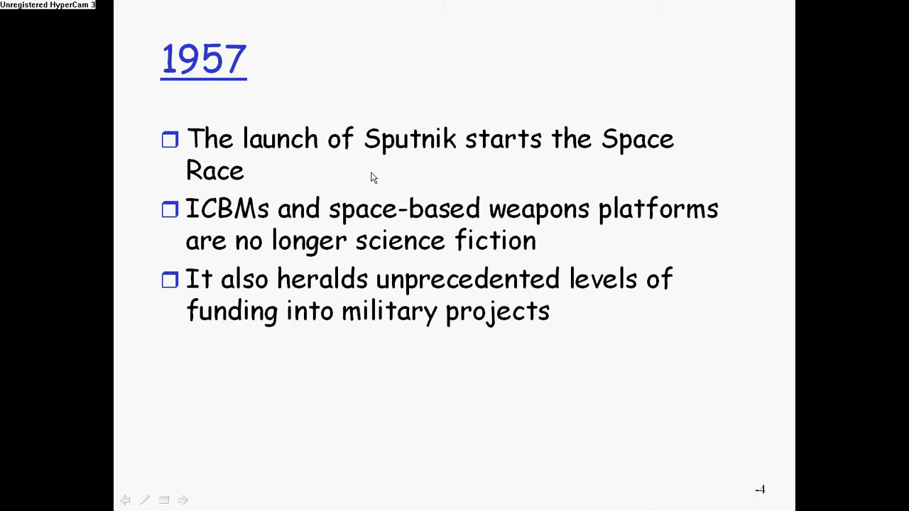
mouse_move(199, 229)
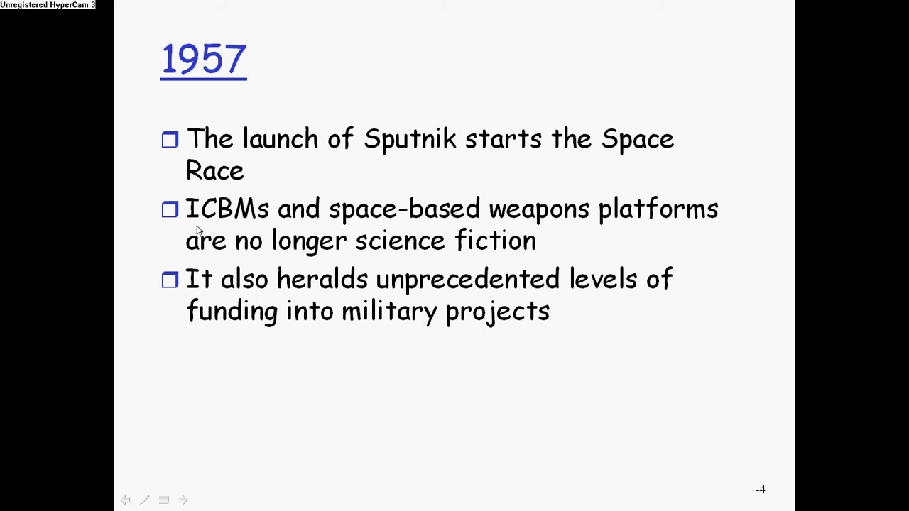
mouse_move(414, 262)
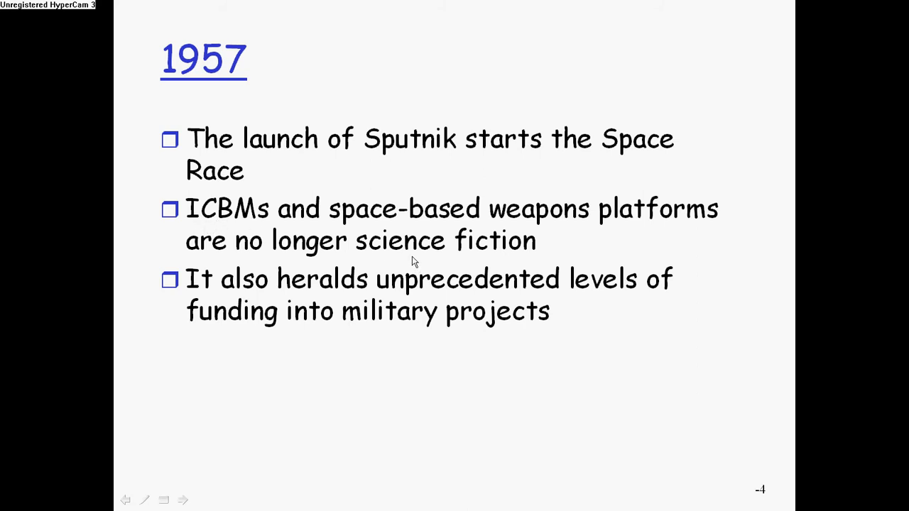
mouse_move(419, 252)
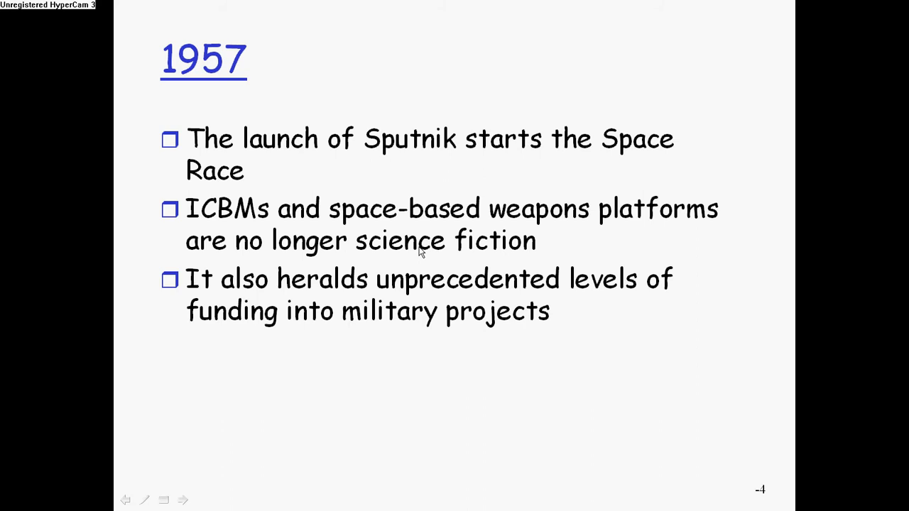
mouse_move(428, 250)
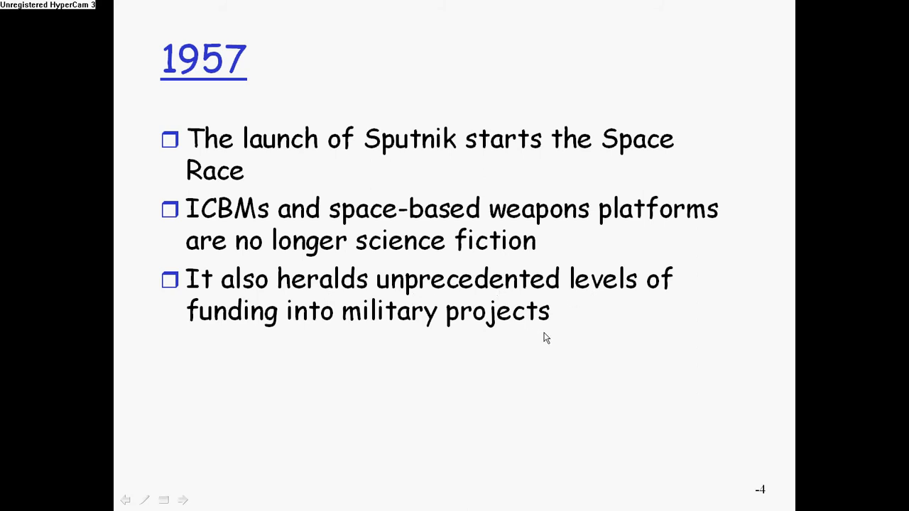
mouse_move(554, 391)
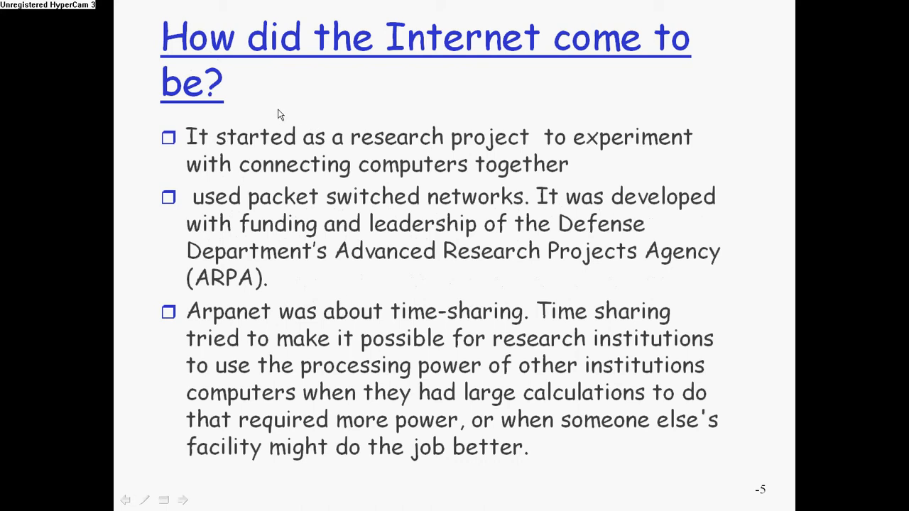
mouse_move(236, 323)
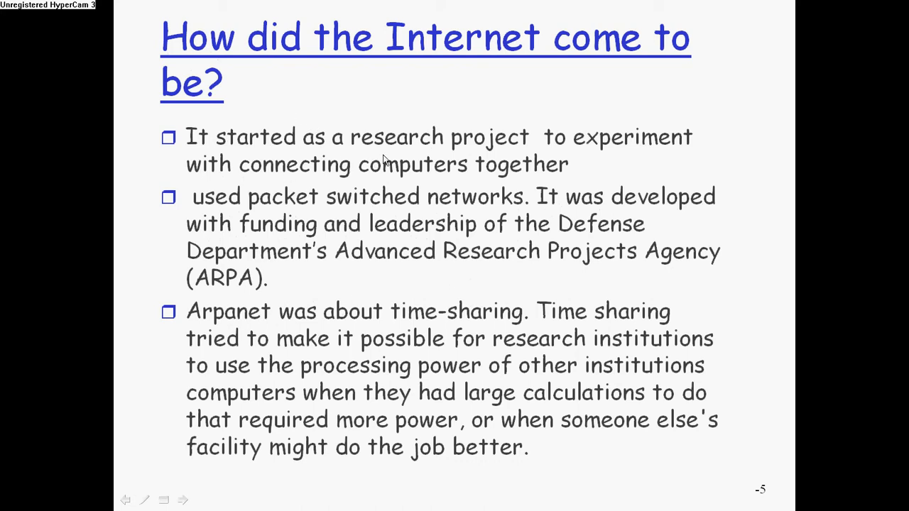
mouse_move(472, 181)
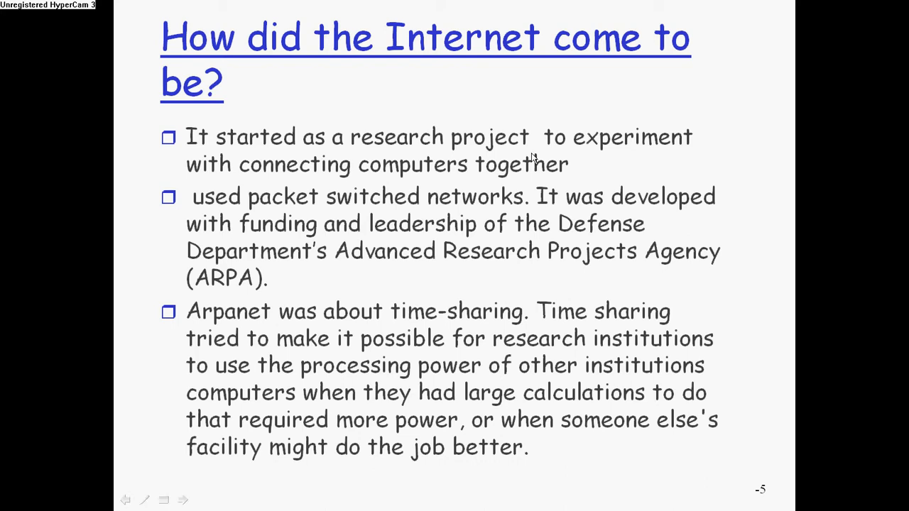
mouse_move(459, 181)
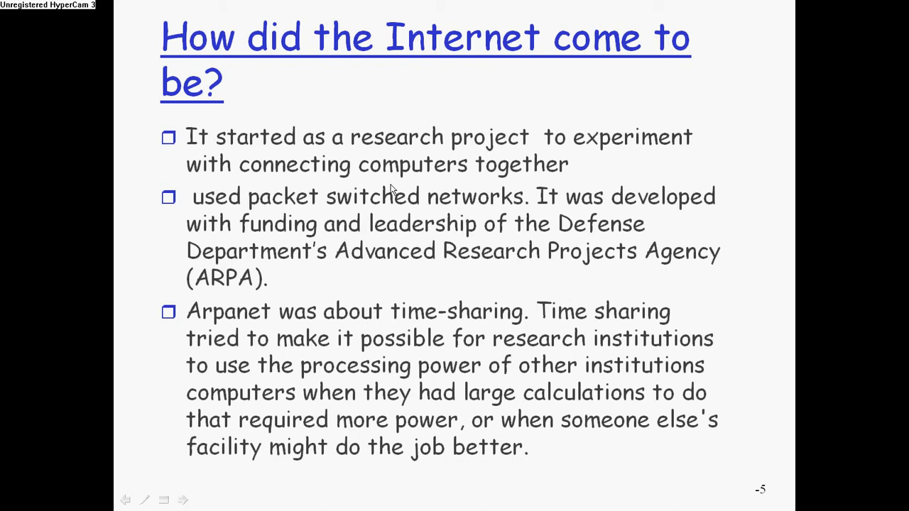
mouse_move(302, 217)
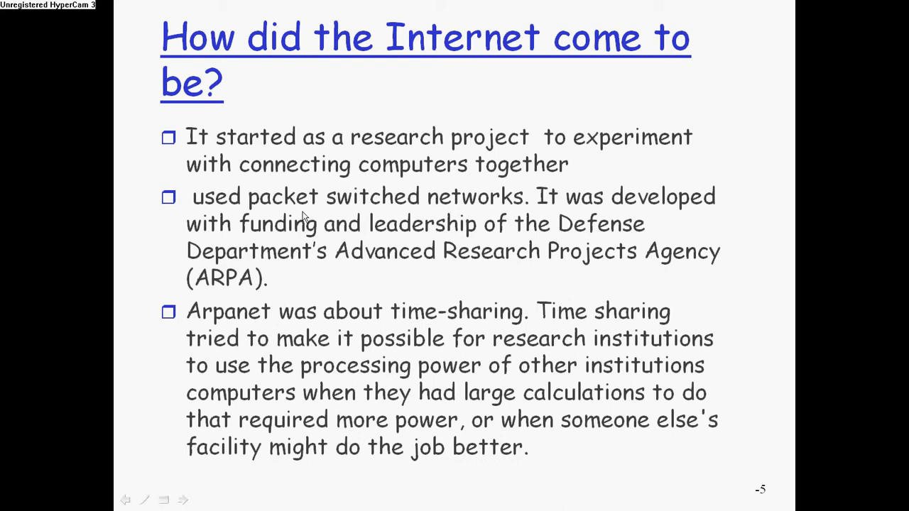
mouse_move(342, 206)
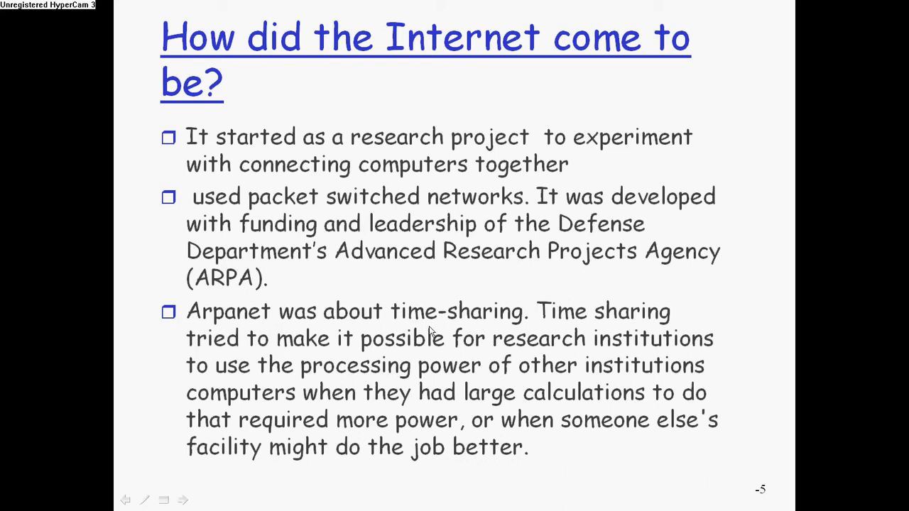
mouse_move(498, 358)
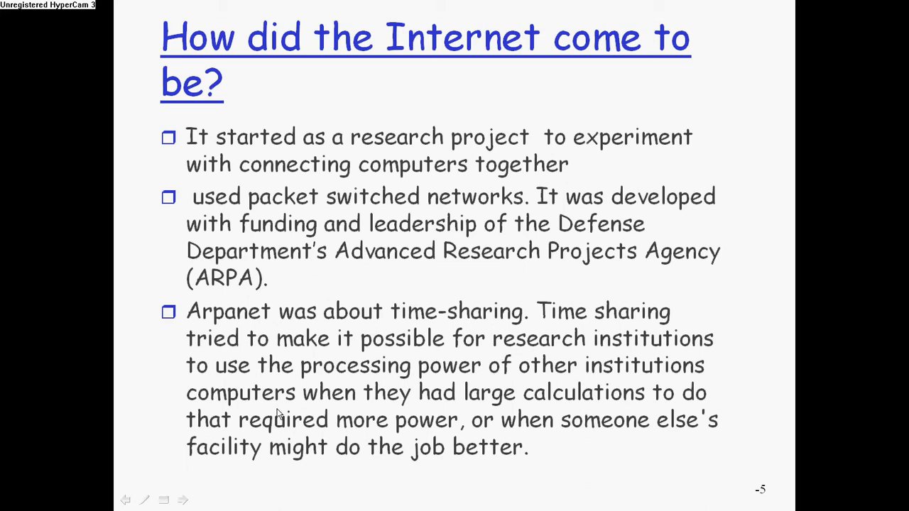
mouse_move(462, 413)
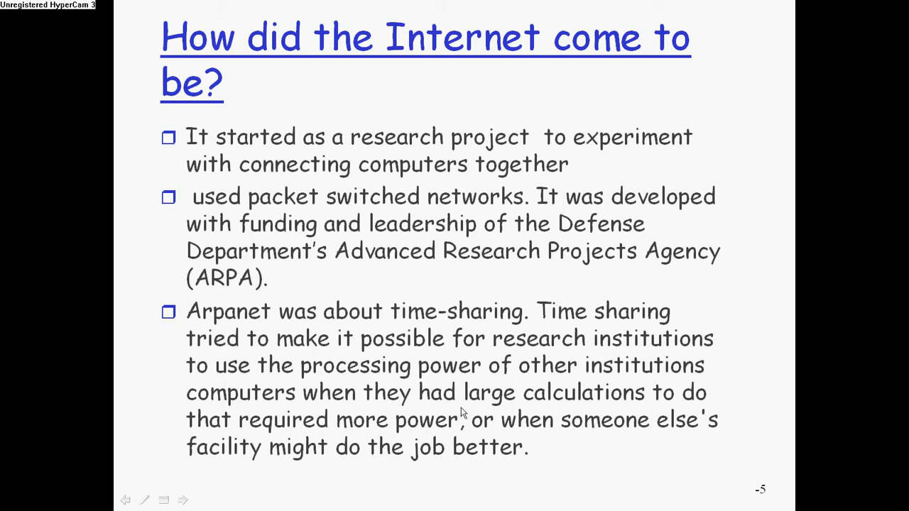
mouse_move(398, 437)
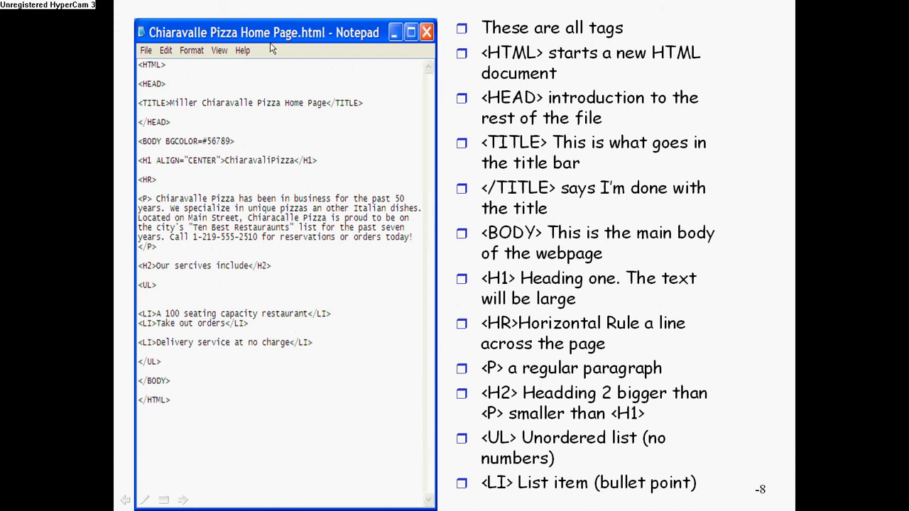
mouse_move(295, 89)
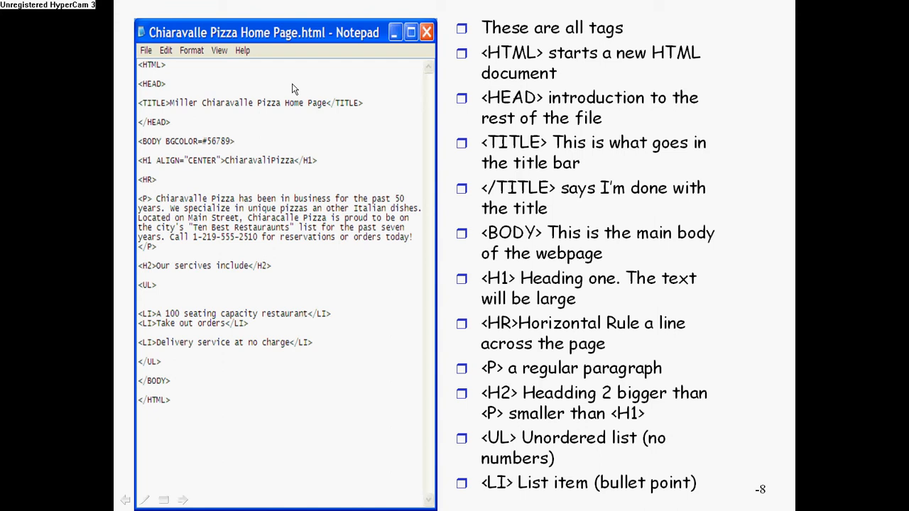
mouse_move(476, 81)
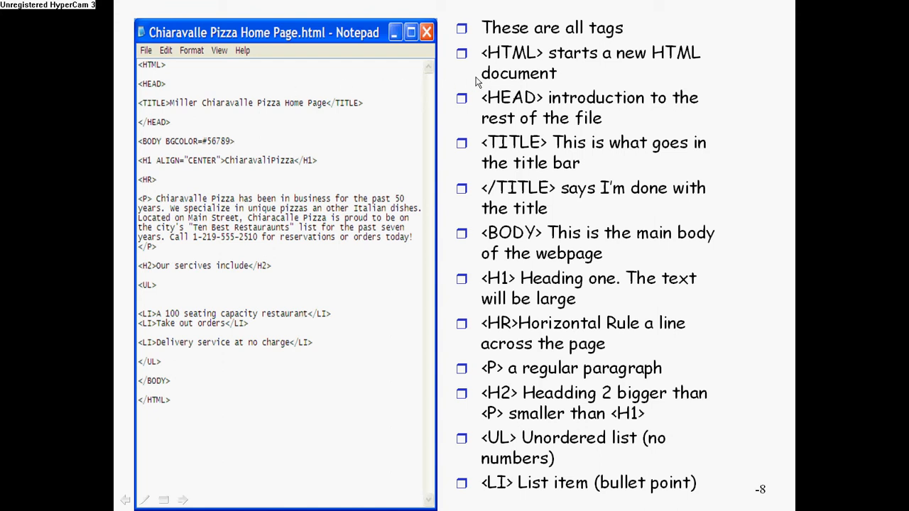
mouse_move(527, 163)
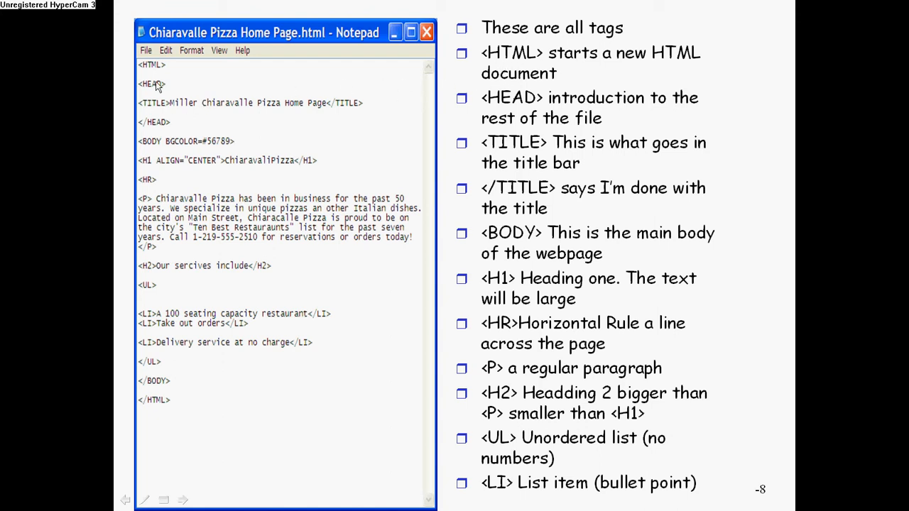
mouse_move(154, 76)
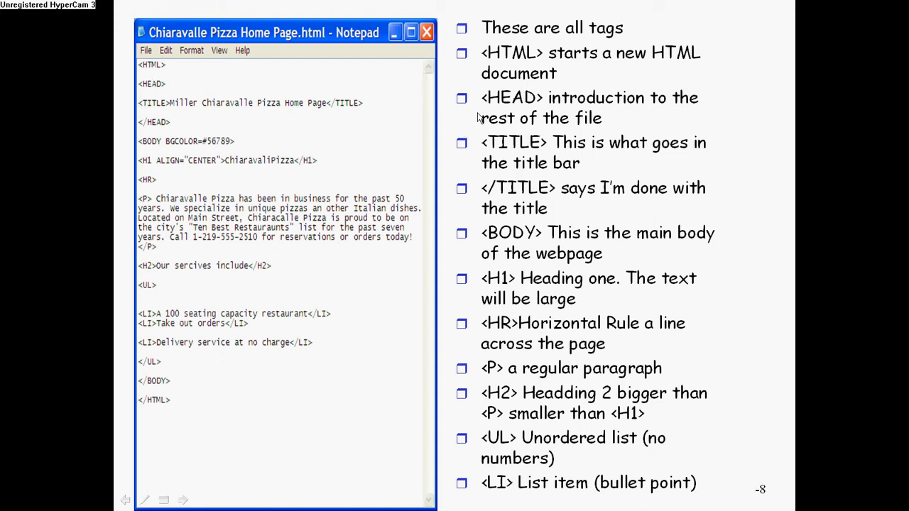
mouse_move(187, 122)
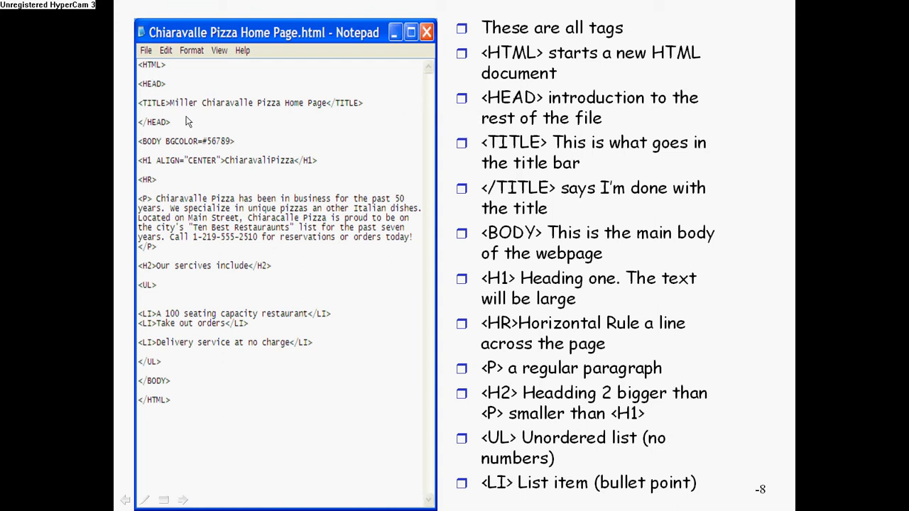
mouse_move(153, 89)
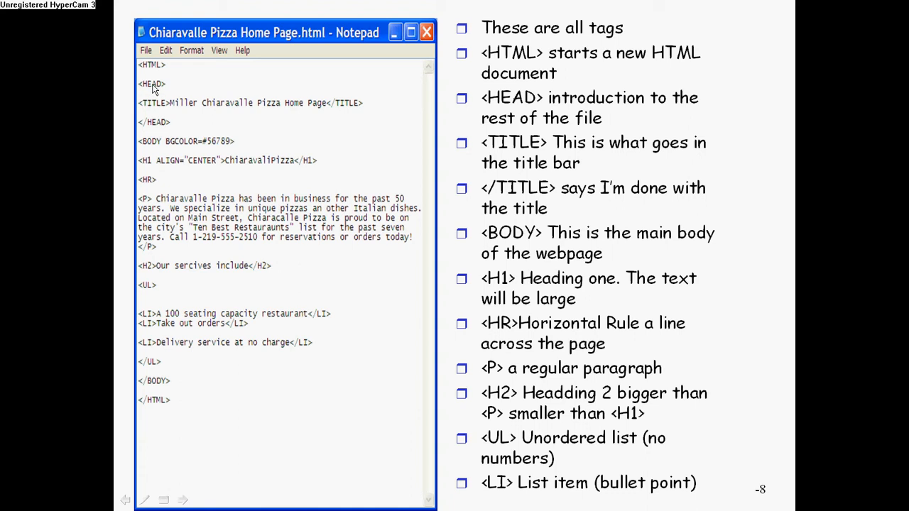
mouse_move(154, 113)
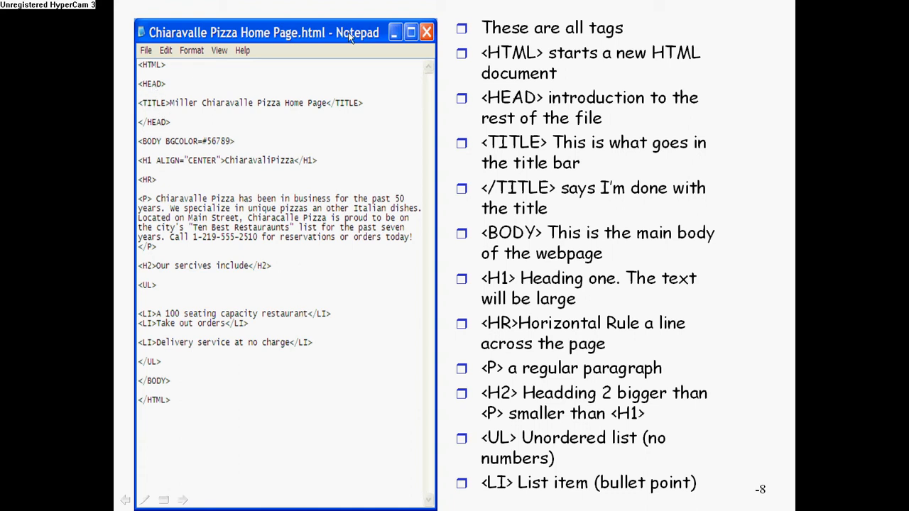
mouse_move(248, 33)
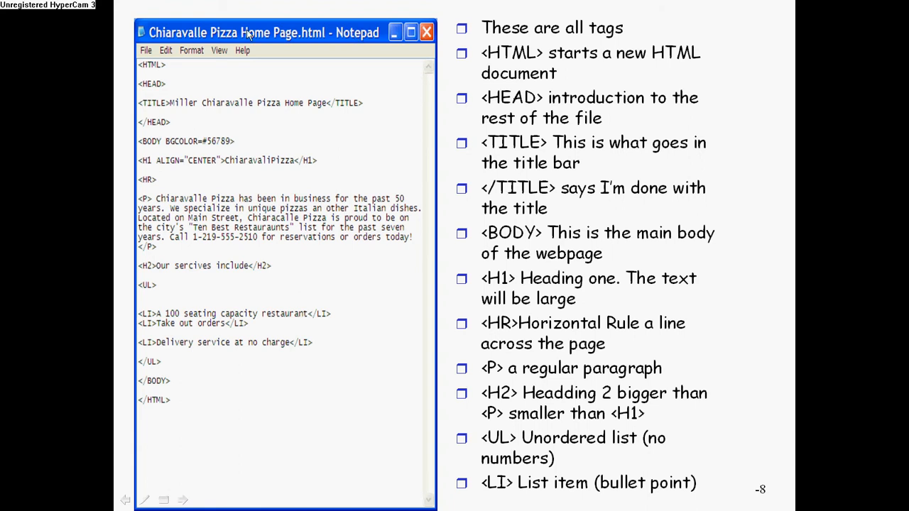
mouse_move(488, 228)
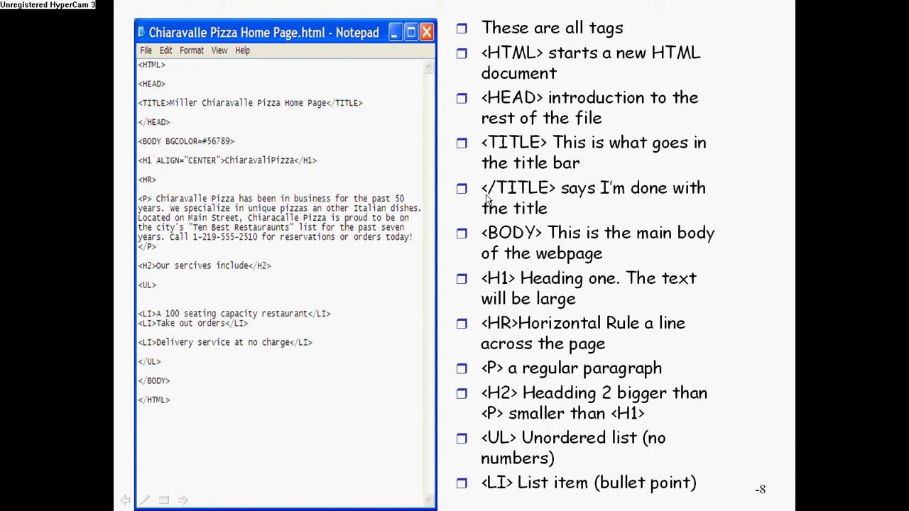
mouse_move(150, 111)
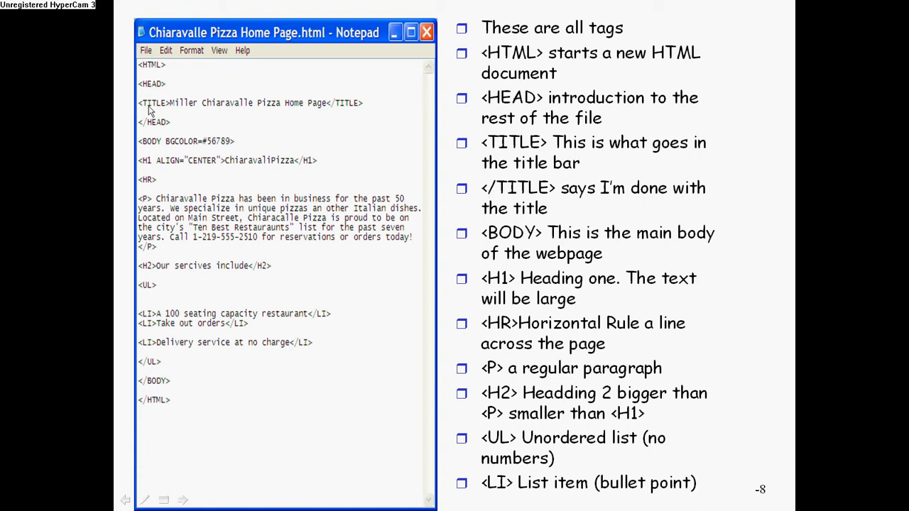
mouse_move(157, 70)
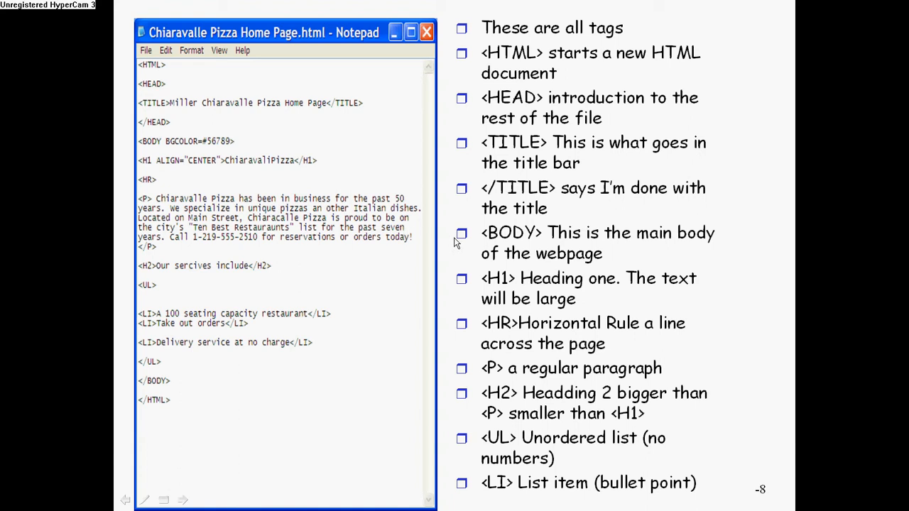
mouse_move(525, 262)
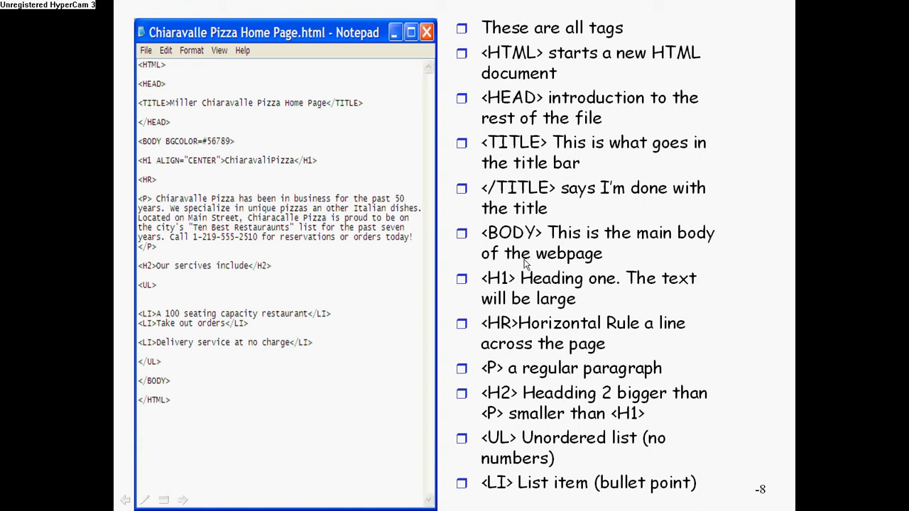
mouse_move(360, 205)
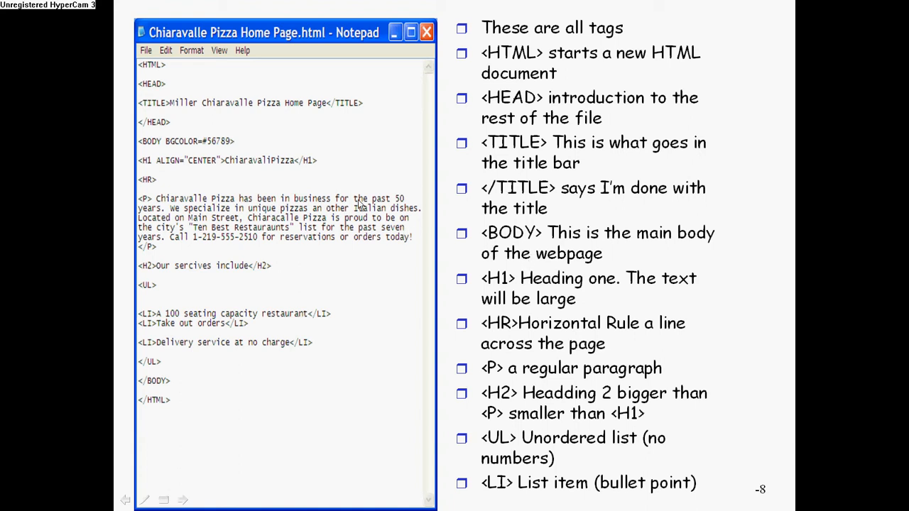
mouse_move(522, 291)
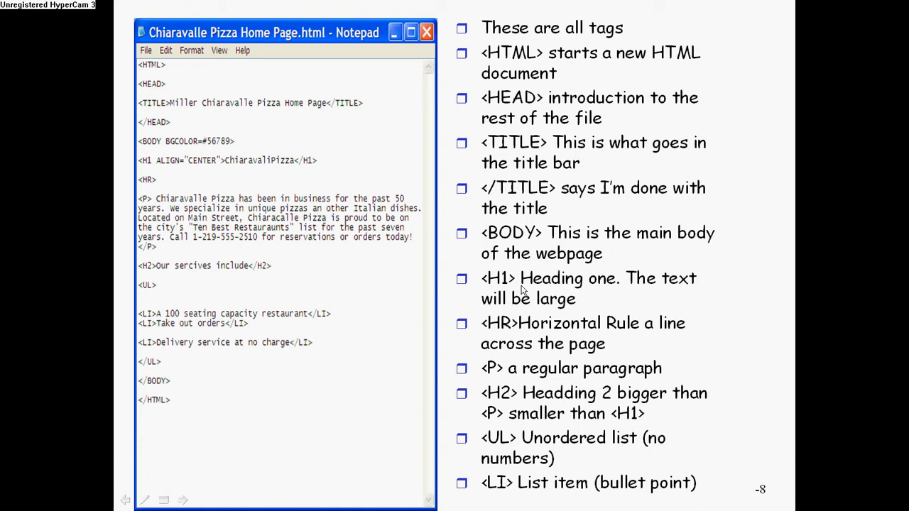
mouse_move(518, 325)
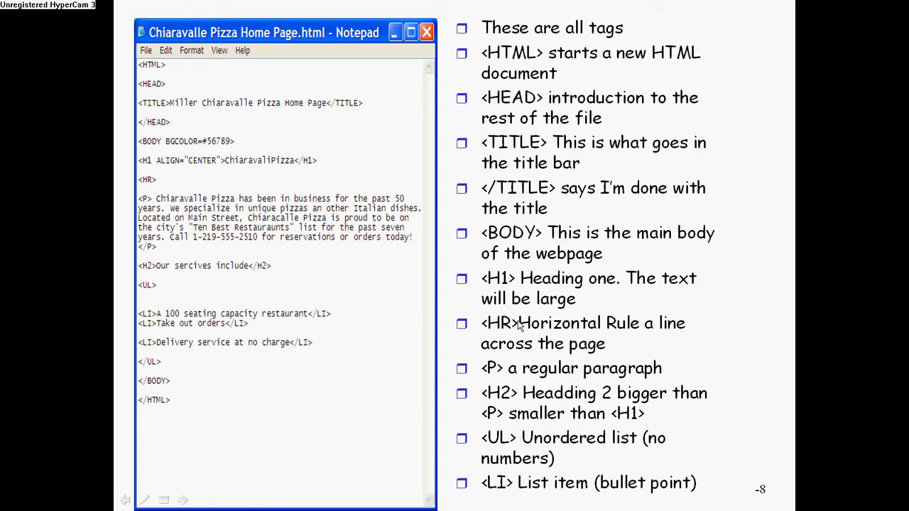
mouse_move(517, 368)
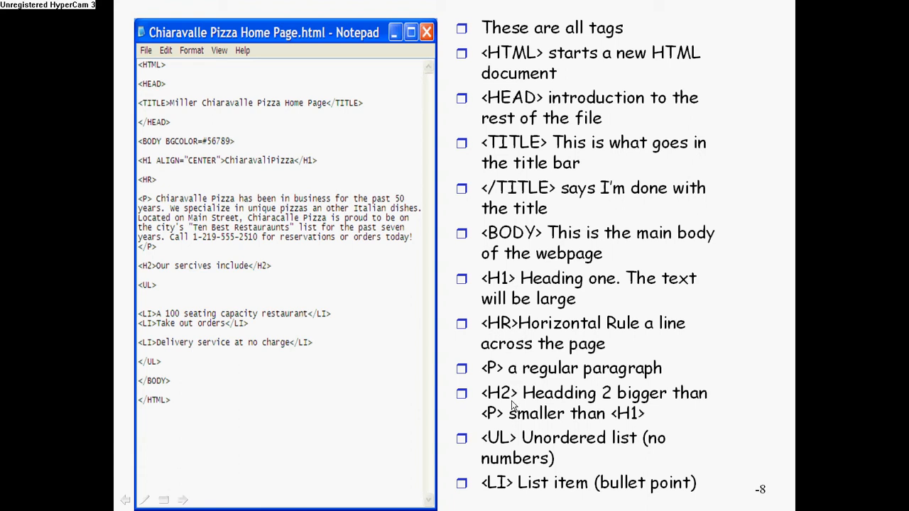
mouse_move(517, 405)
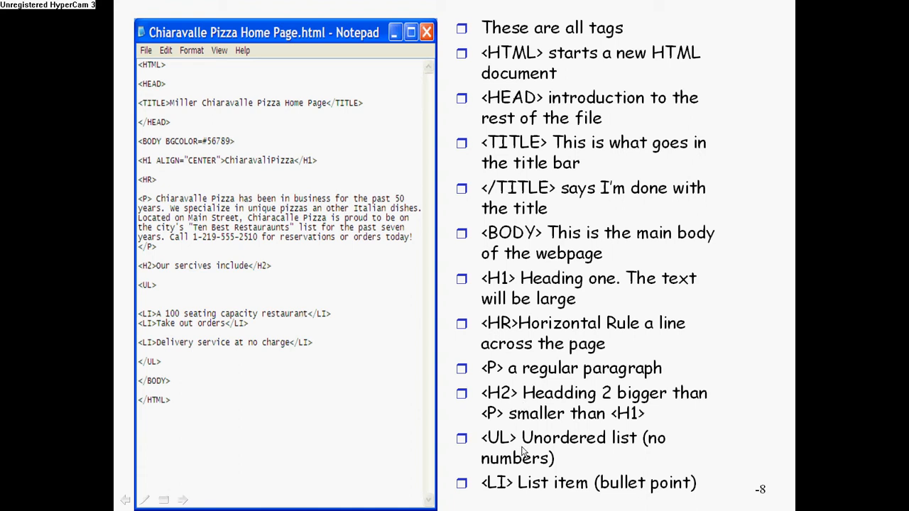
mouse_move(533, 450)
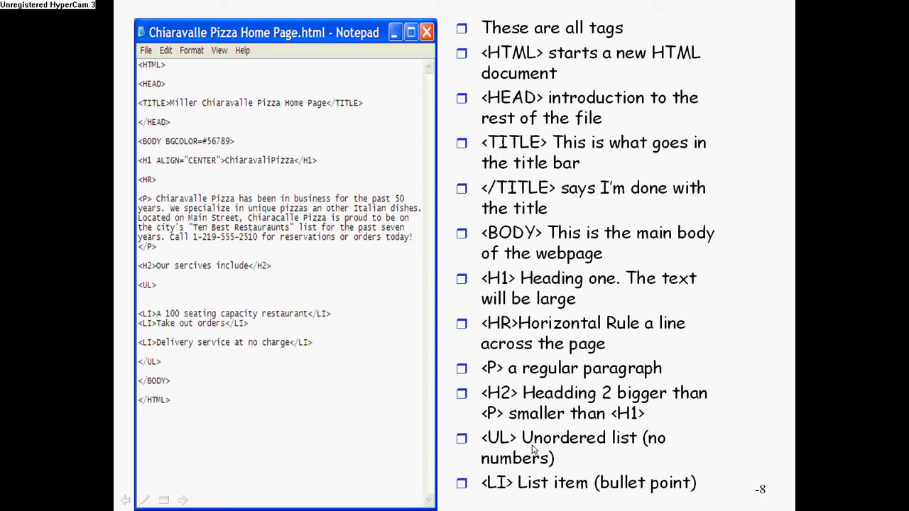
mouse_move(521, 488)
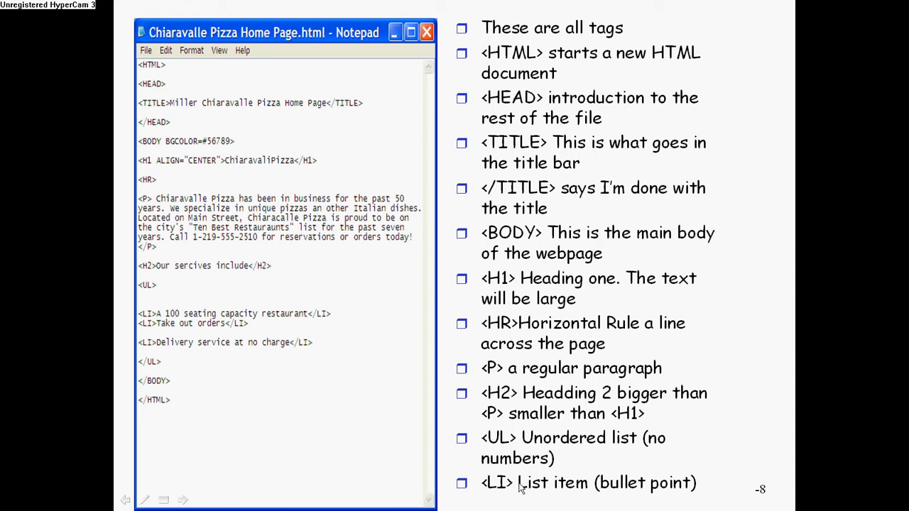
mouse_move(504, 391)
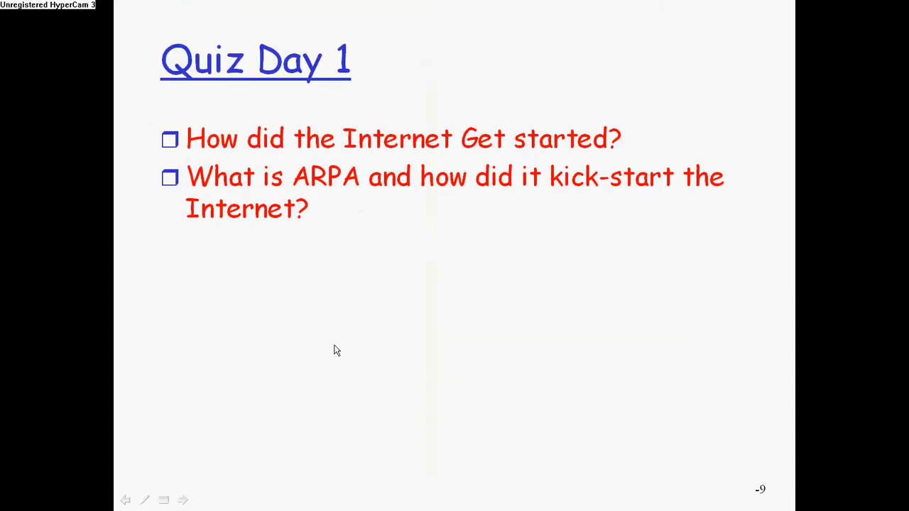
mouse_move(329, 255)
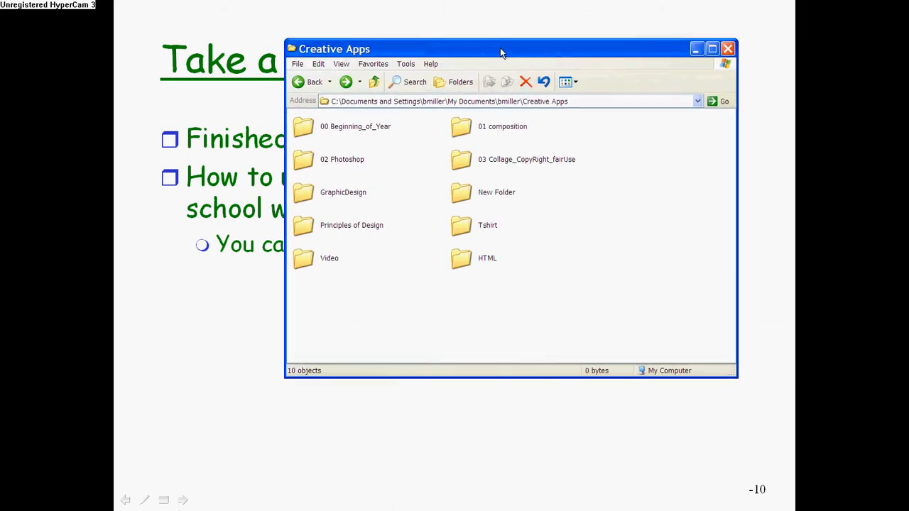
- Open the HTML folder and bring up the context menu for Chiaravalle Pizza Home Page.txt
left_click_drag(501, 49, 489, 48)
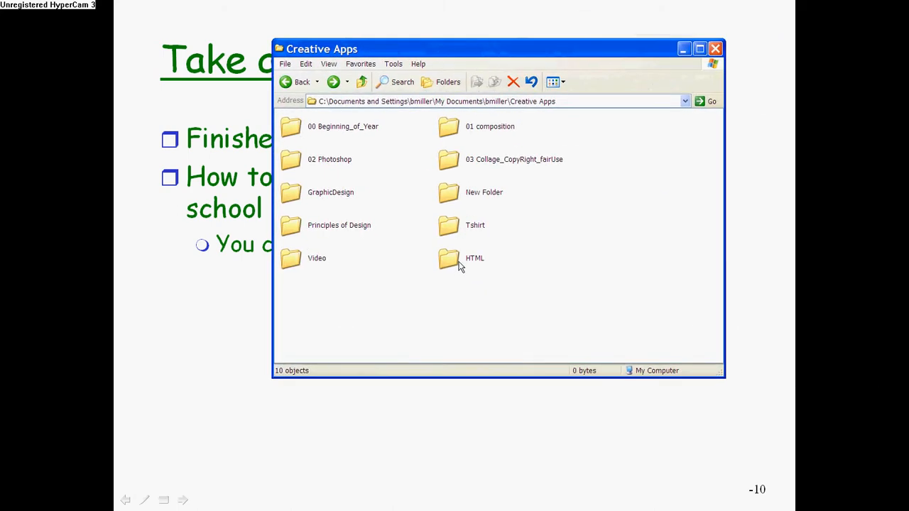
double_click(448, 258)
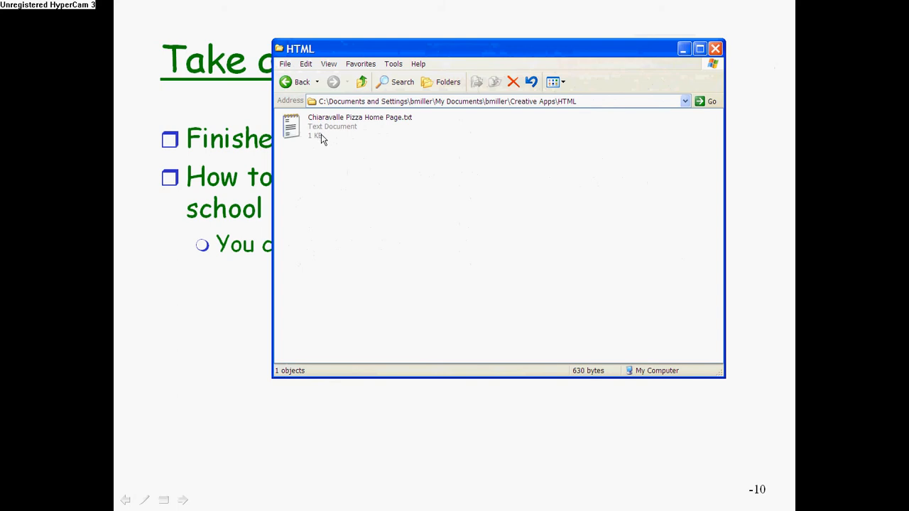
right_click(319, 126)
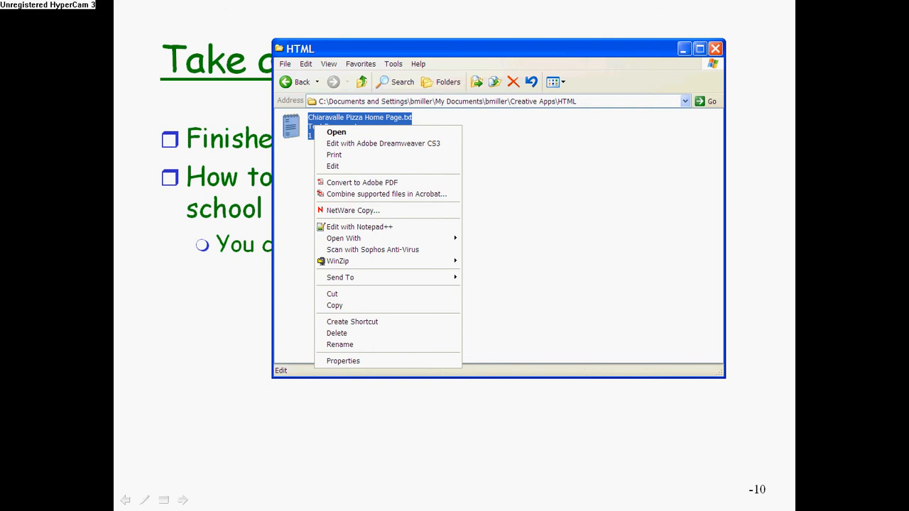
mouse_move(534, 323)
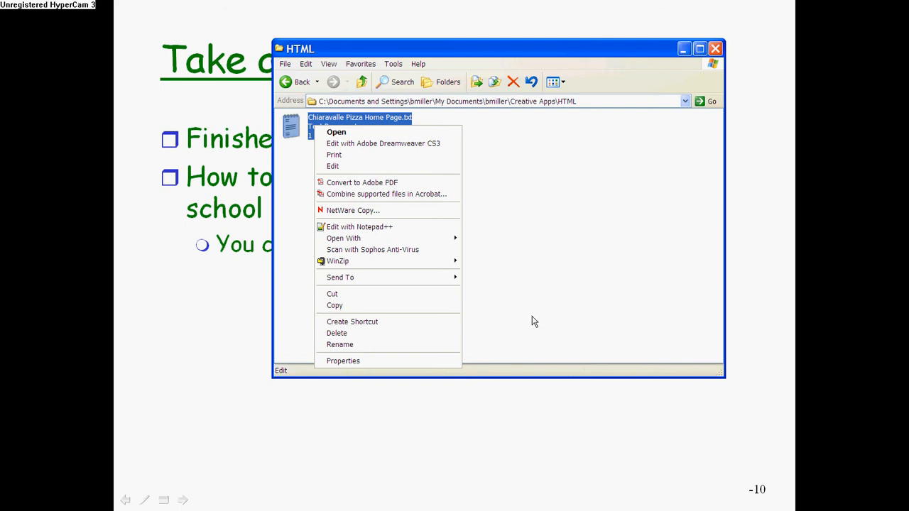
mouse_move(359, 226)
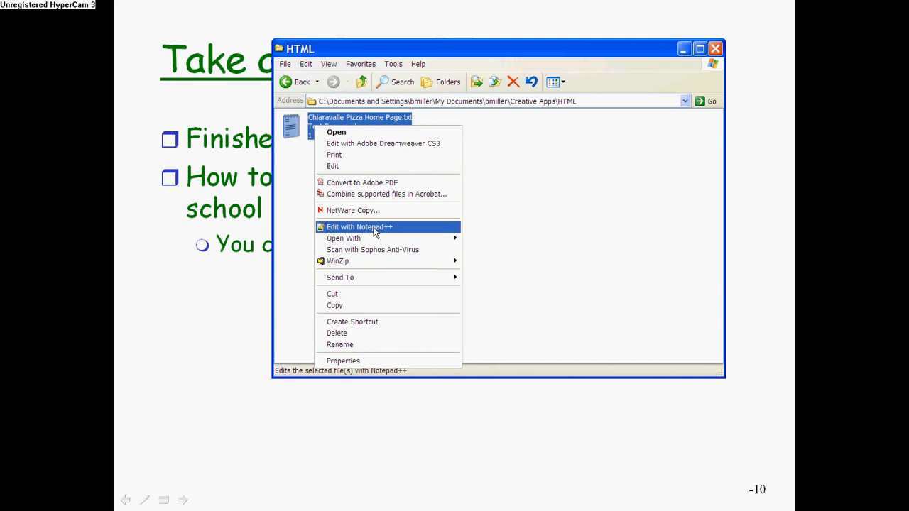
mouse_move(376, 235)
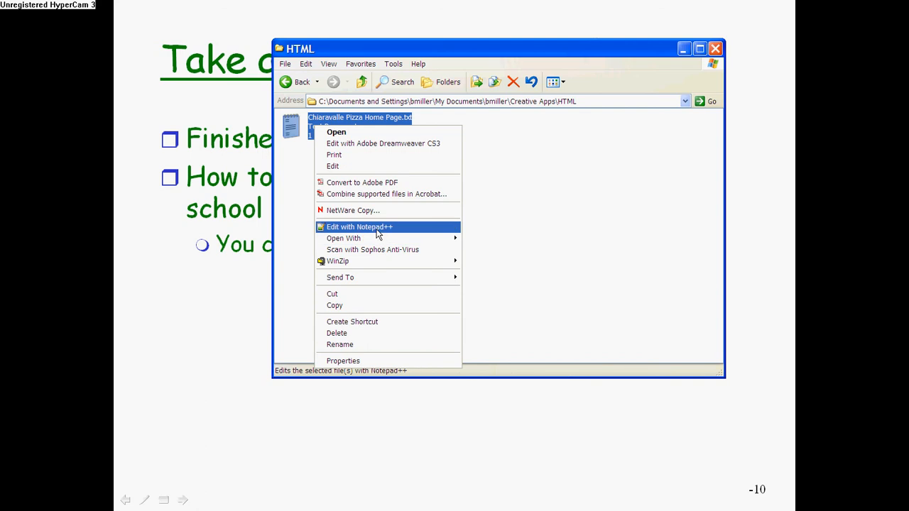
mouse_move(308, 151)
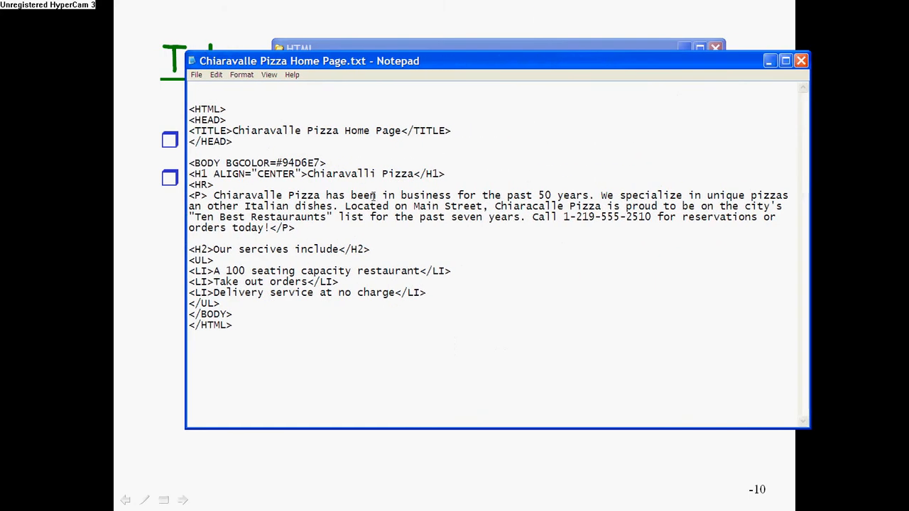
- Reposition the Notepad window showing the pizza page code and show the File menu
left_click_drag(309, 60, 278, 66)
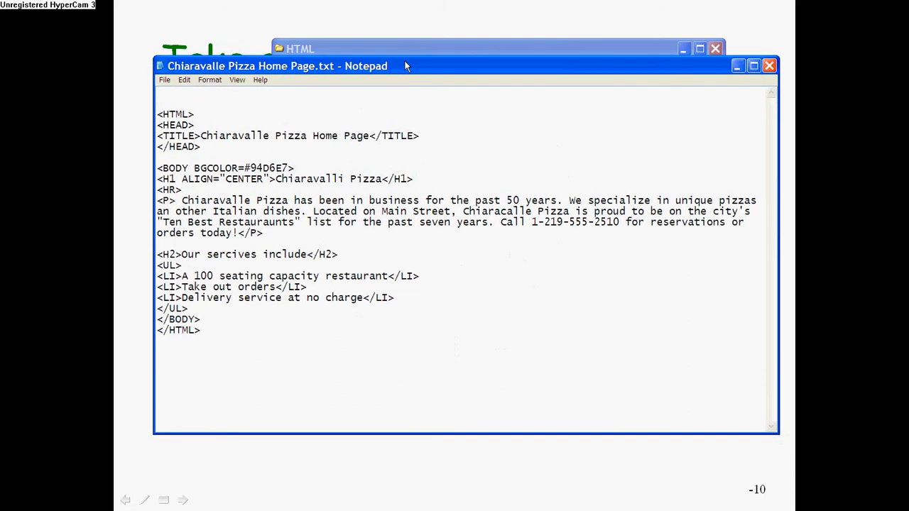
mouse_move(387, 122)
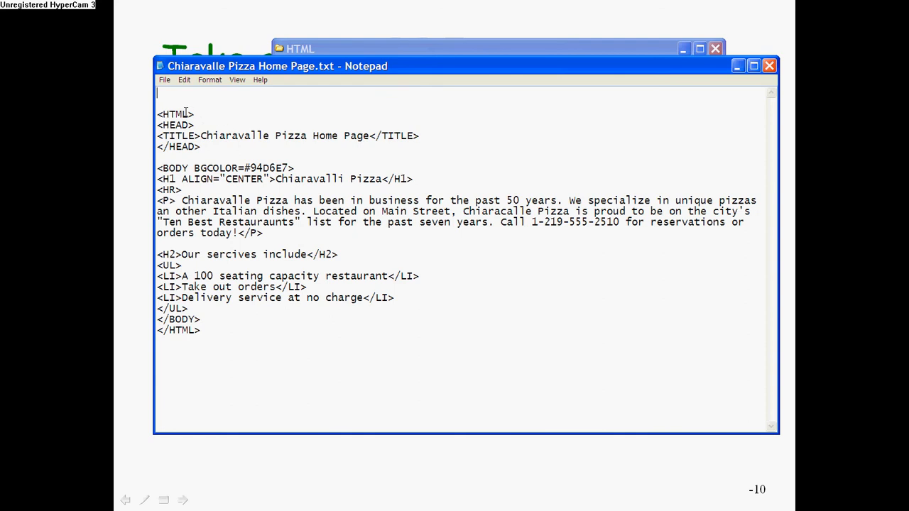
mouse_move(187, 331)
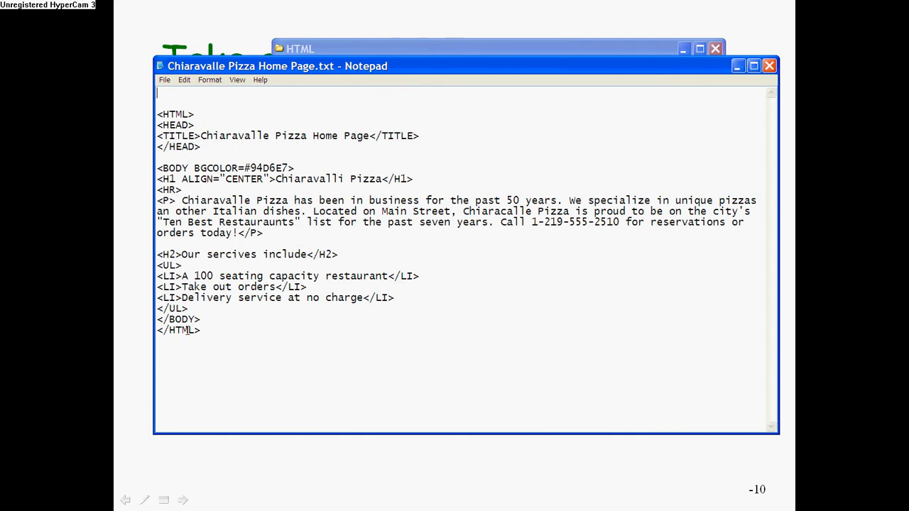
left_click(164, 79)
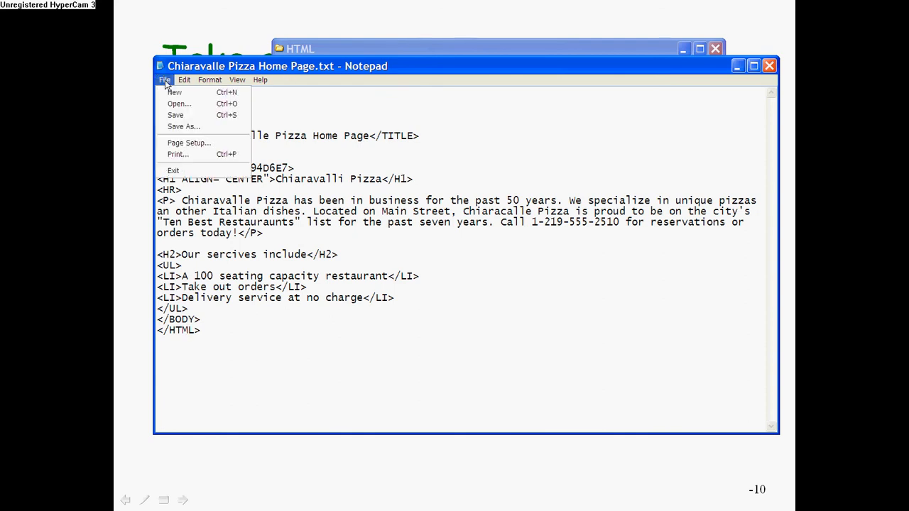
mouse_move(330, 83)
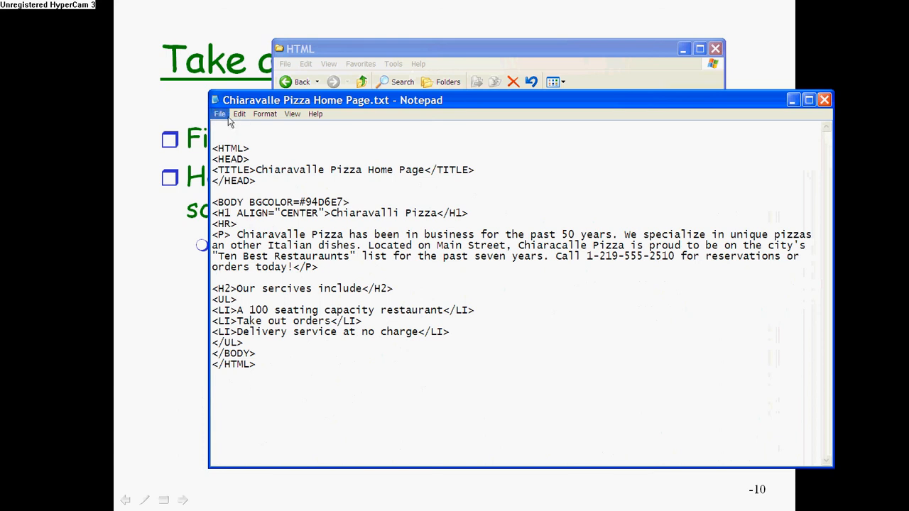
- Save the Notepad code as Chiaravalle Pizza Home Page.html via Save As
left_click(219, 113)
type("Chiaravalle Pizza Home Page.html")
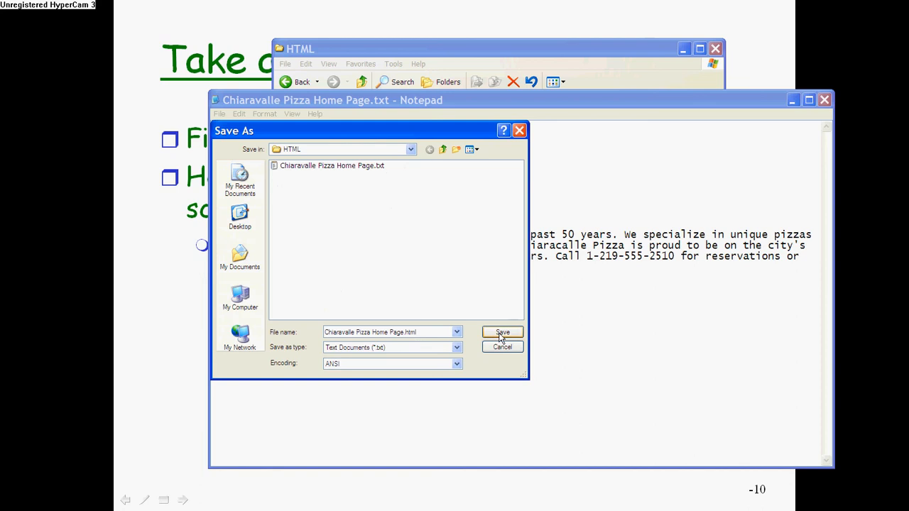
left_click(502, 333)
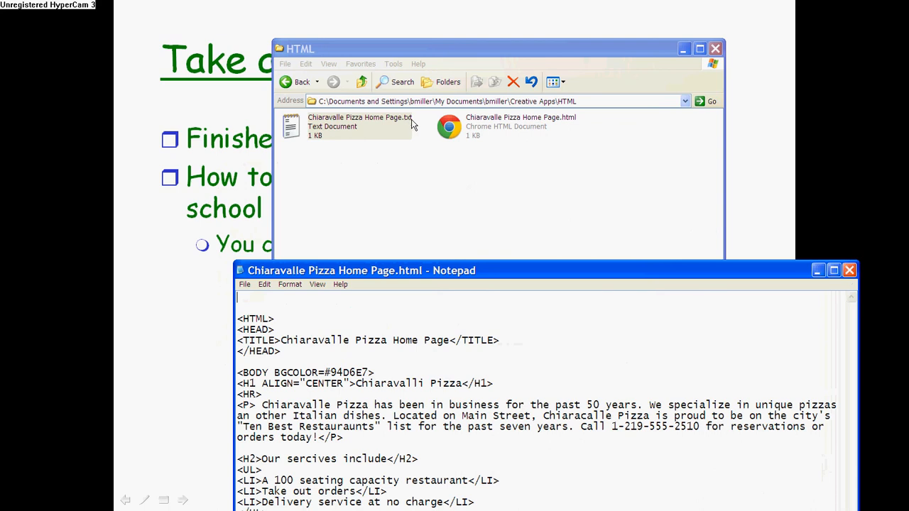
mouse_move(447, 160)
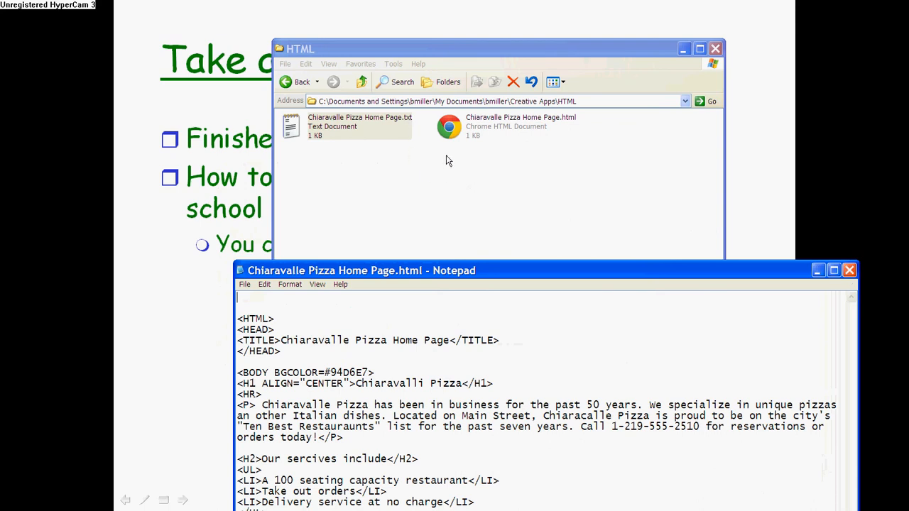
left_click(497, 126)
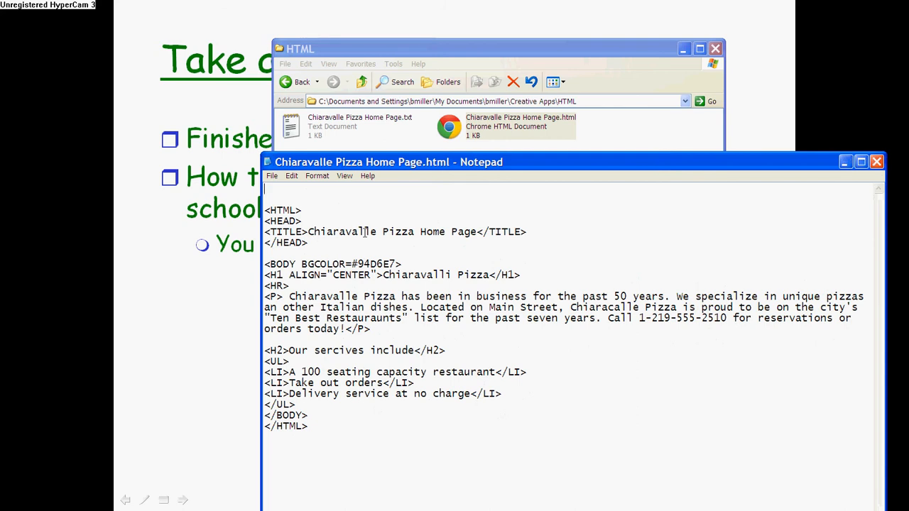
double_click(343, 231)
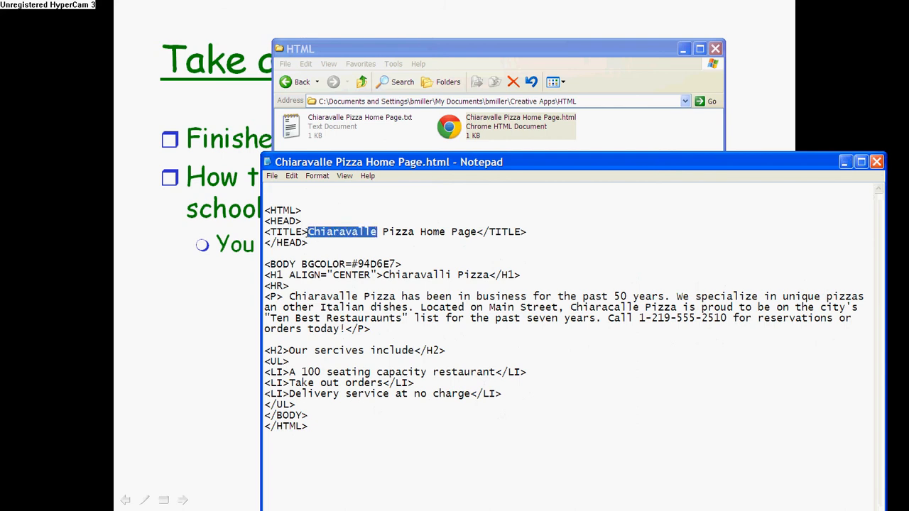
type("Brian Mi")
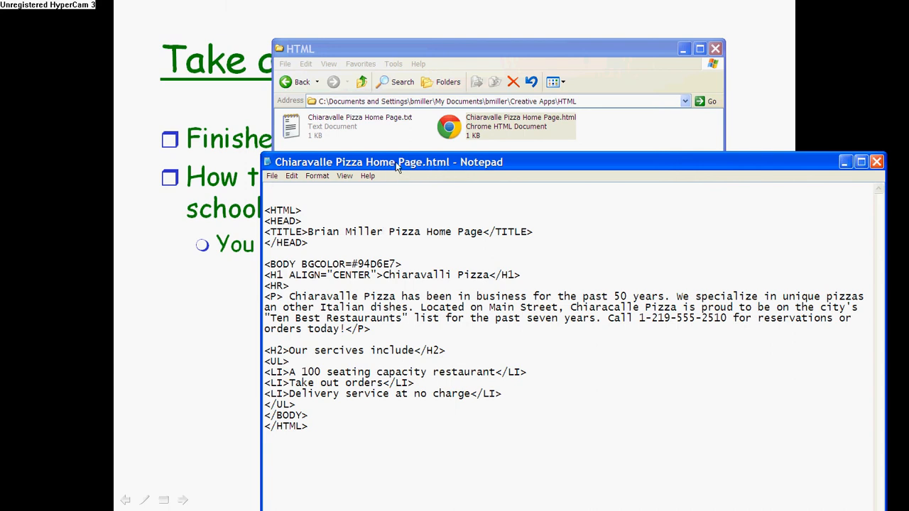
left_click(383, 232)
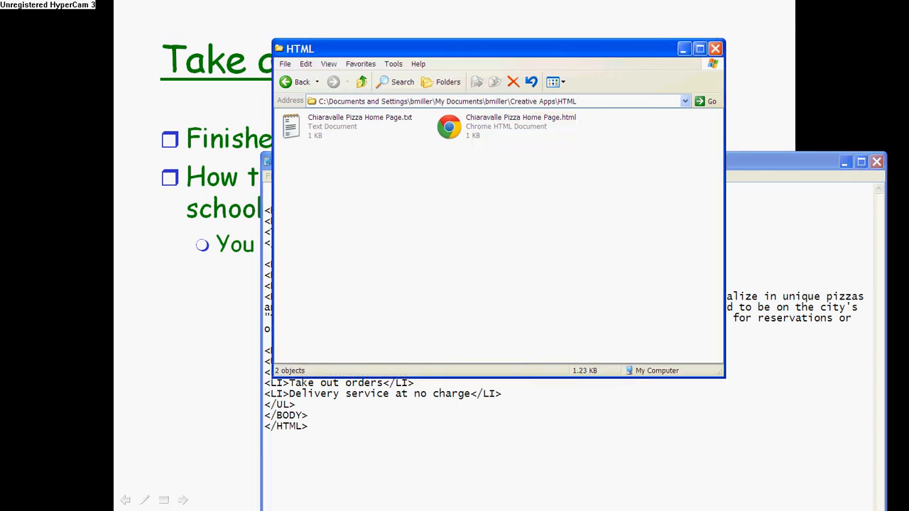
- Bring the HTML folder window, listing the .txt and .html files, back to front
double_click(449, 126)
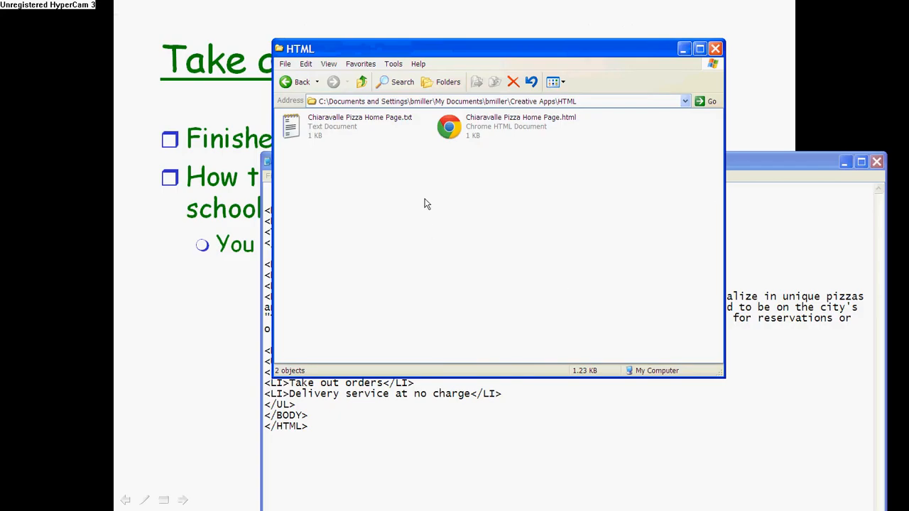
mouse_move(312, 158)
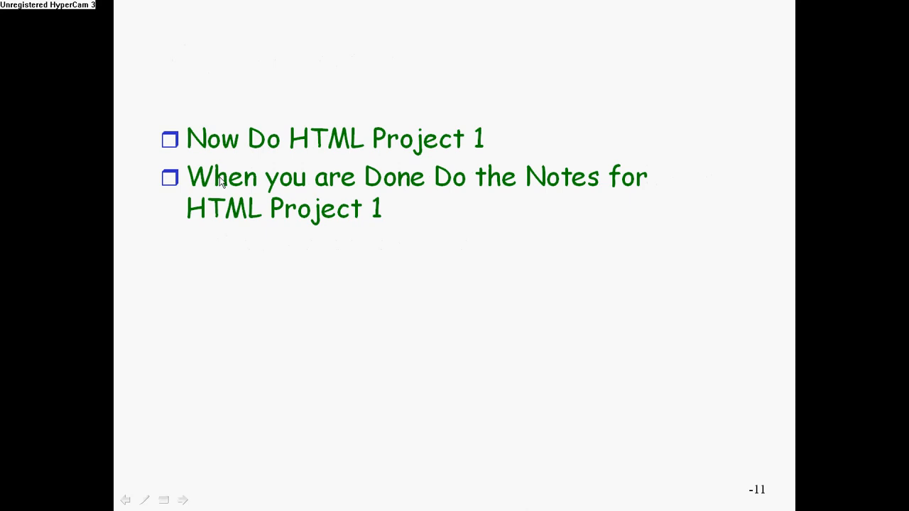
mouse_move(458, 150)
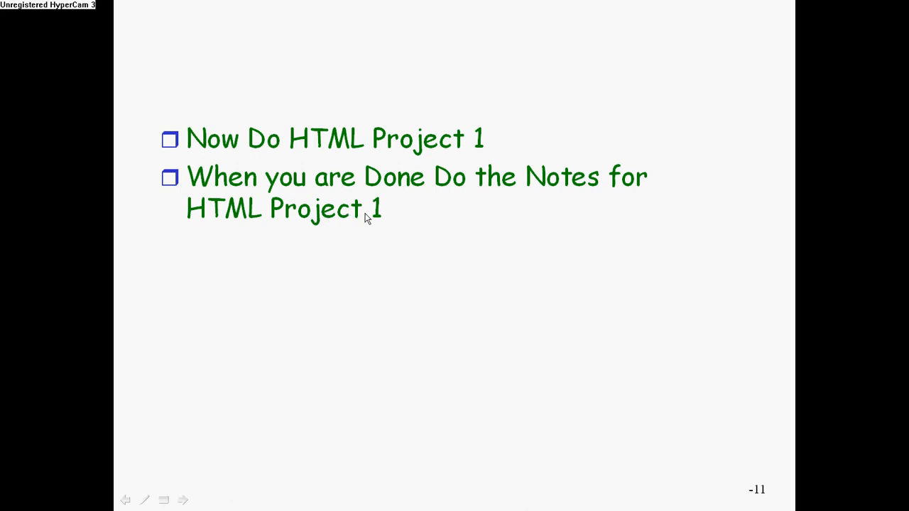
mouse_move(378, 200)
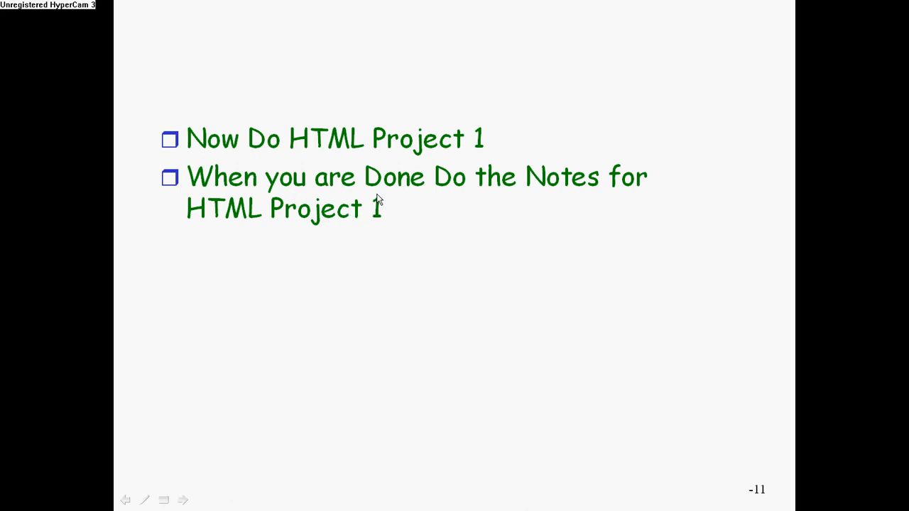
mouse_move(582, 326)
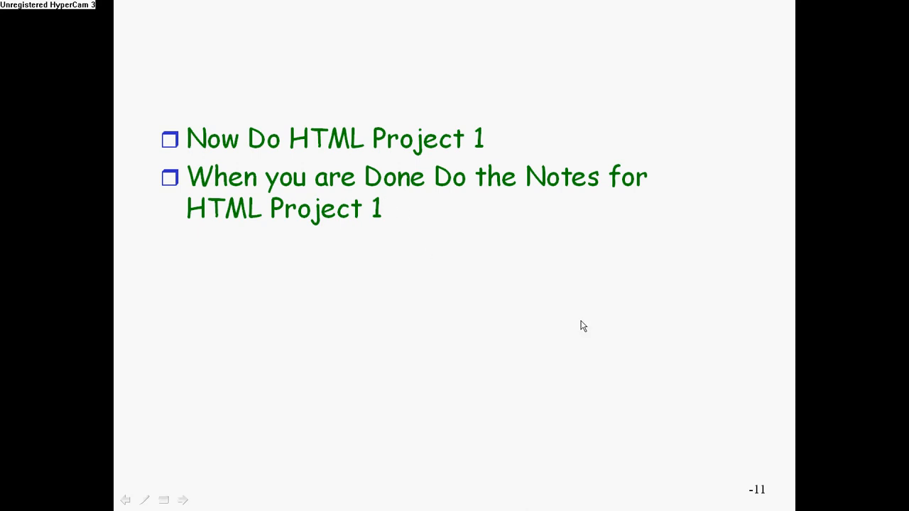